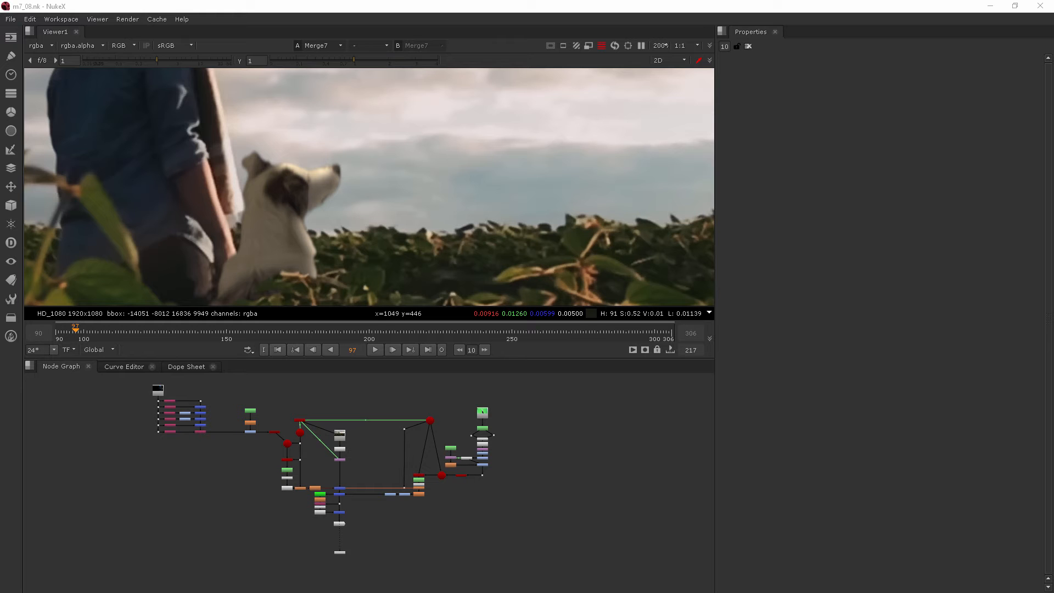
mouse_move(171, 471)
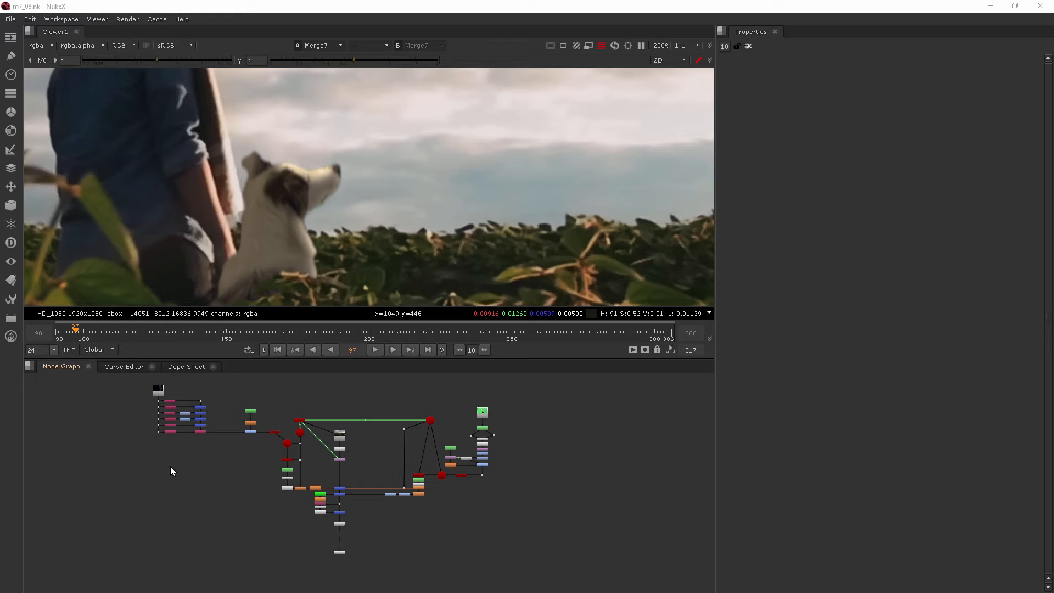
mouse_move(205, 460)
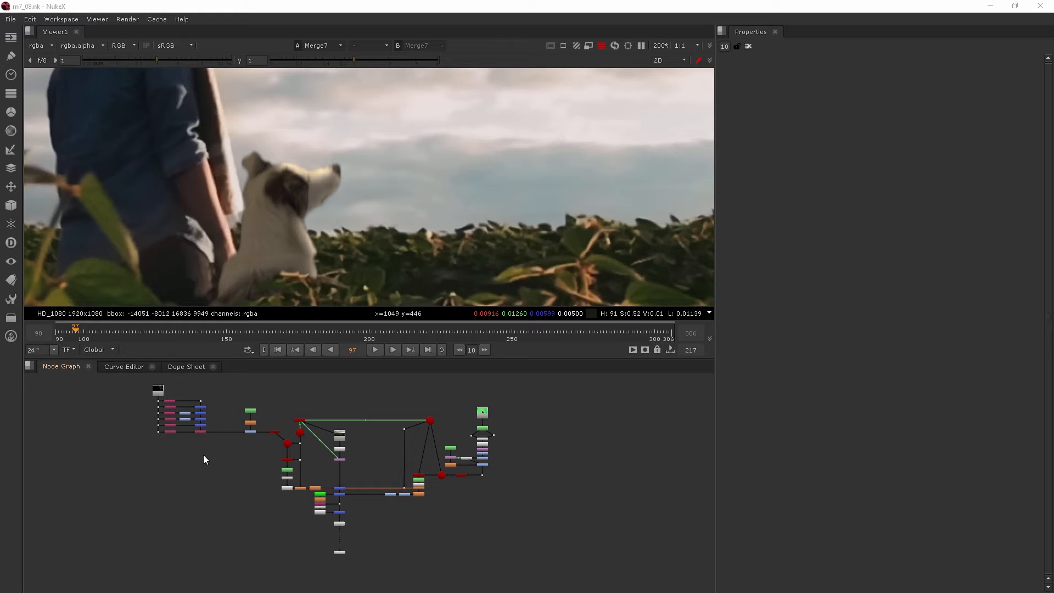
mouse_move(280, 151)
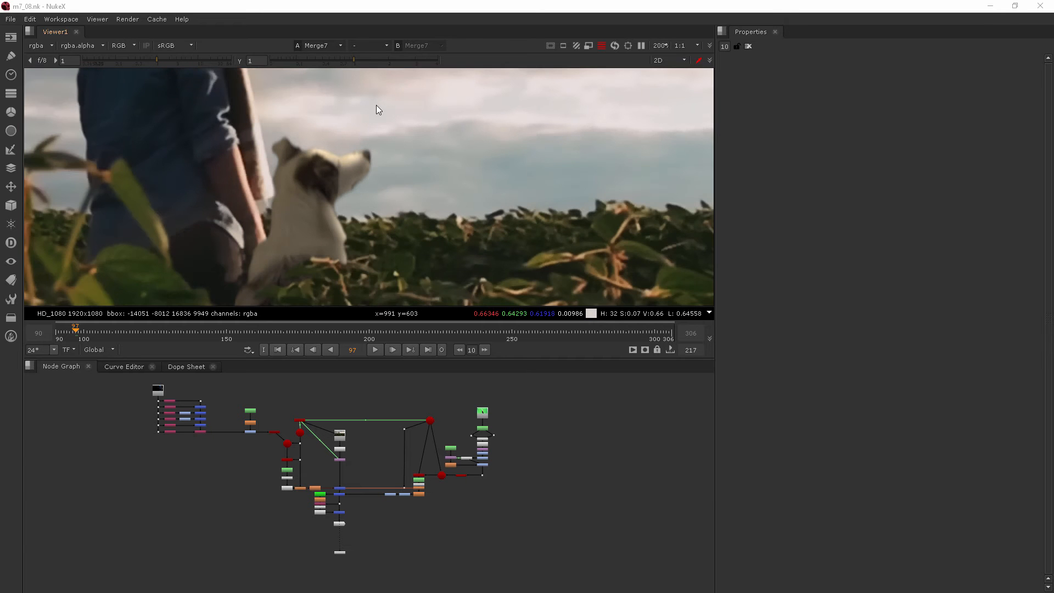
mouse_move(424, 222)
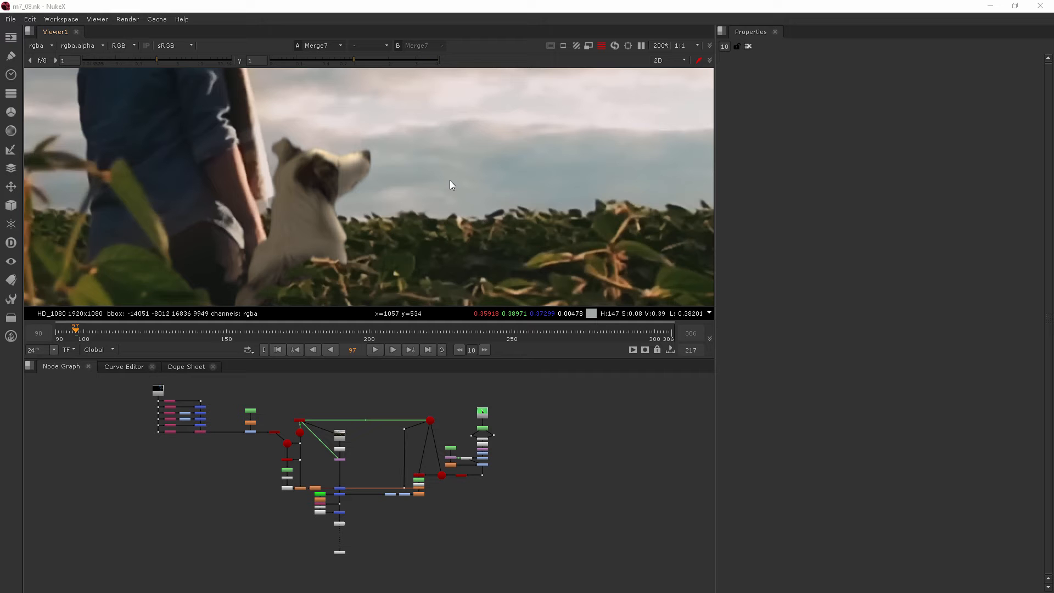
mouse_move(340, 139)
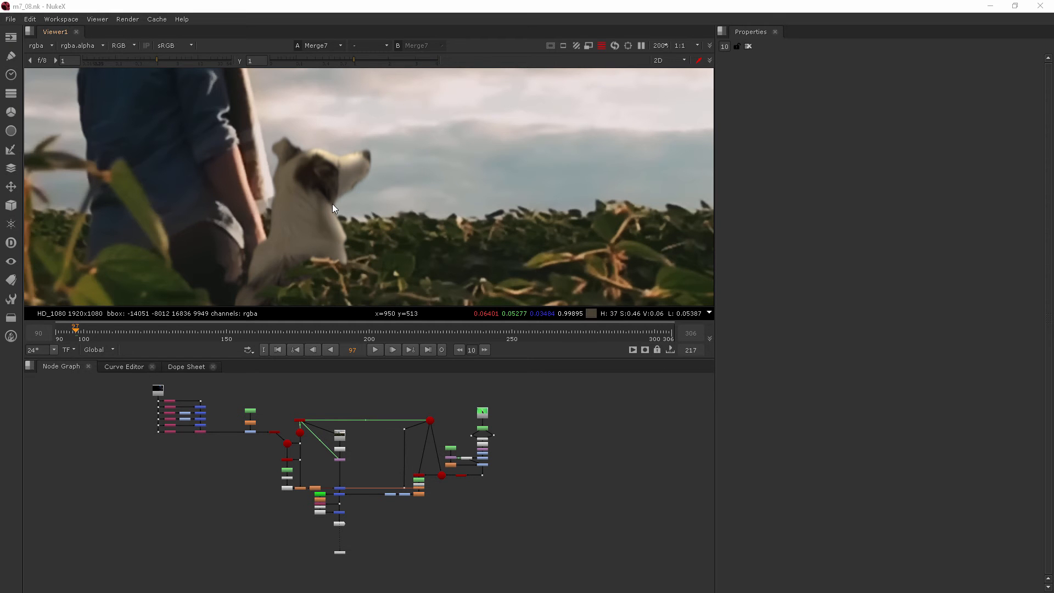
mouse_move(474, 209)
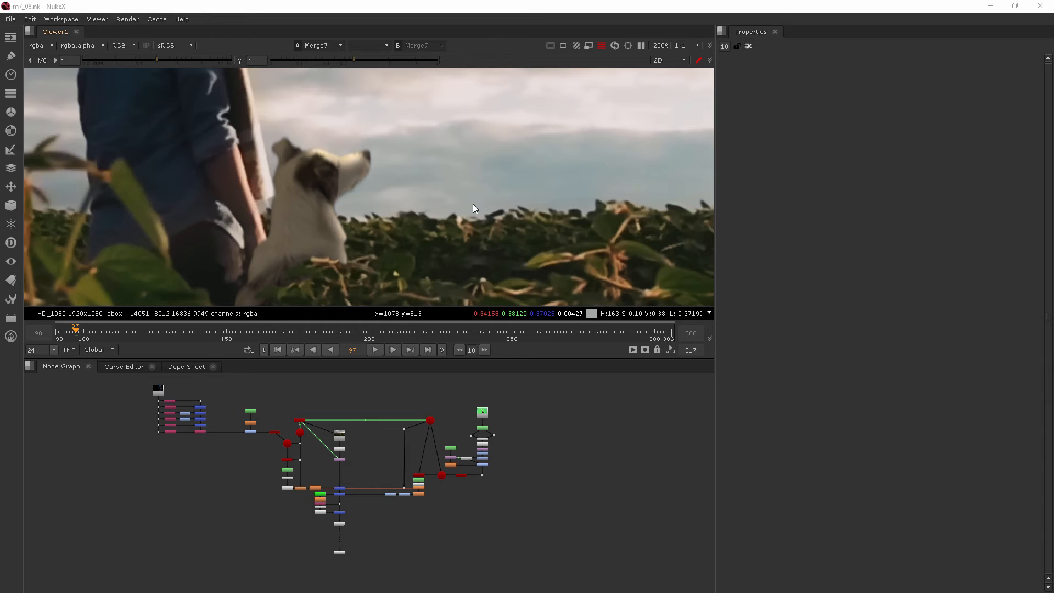
mouse_move(475, 217)
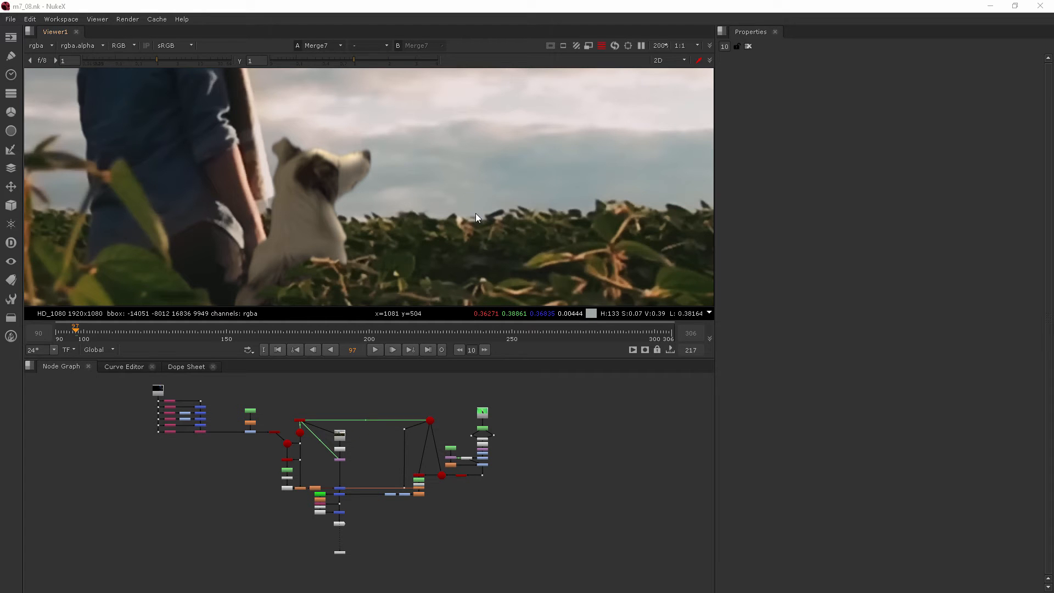
mouse_move(277, 261)
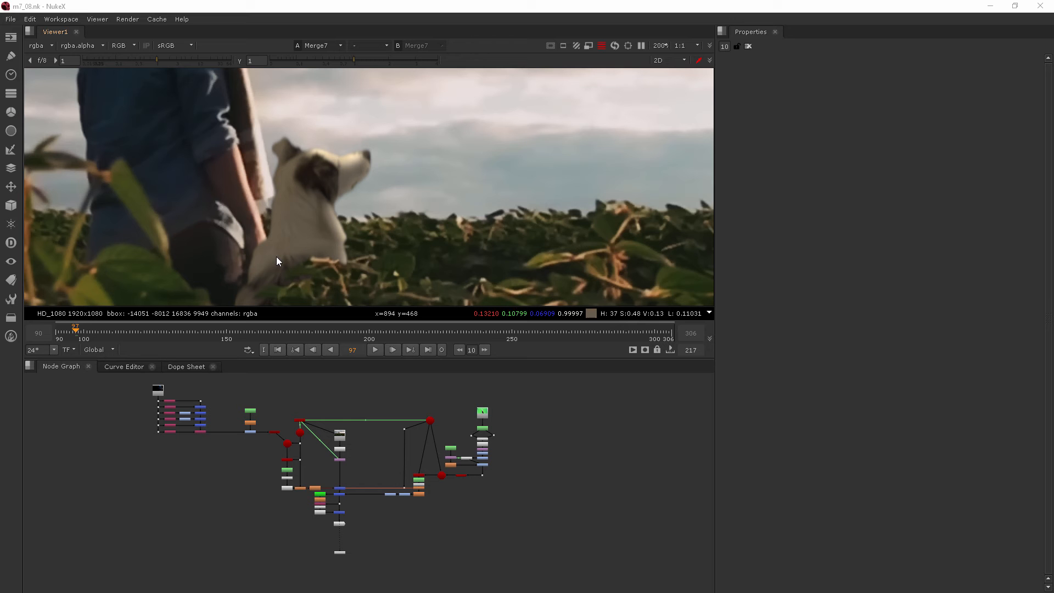
mouse_move(439, 495)
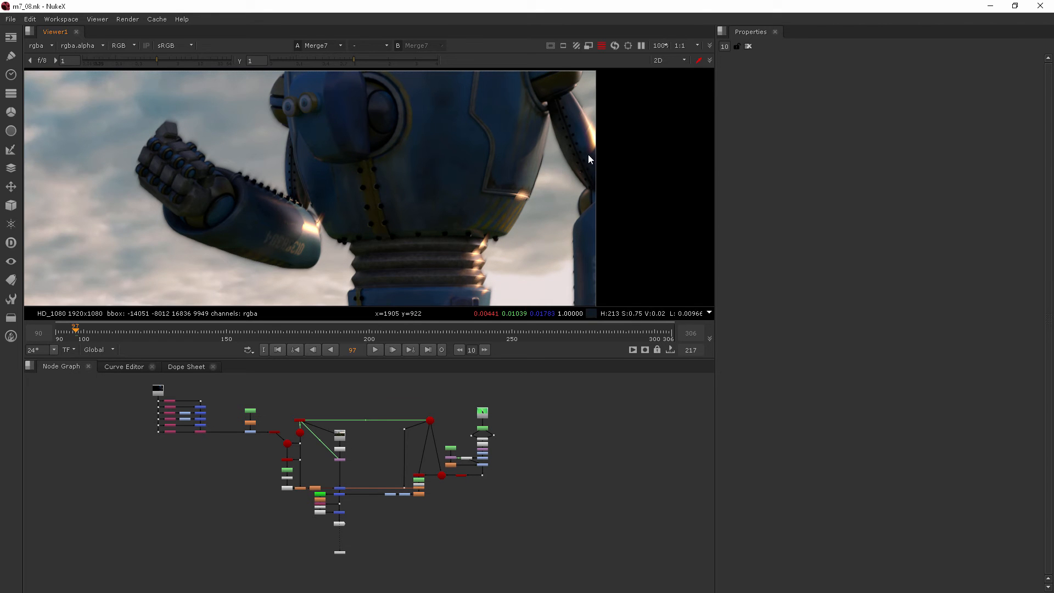
mouse_move(386, 253)
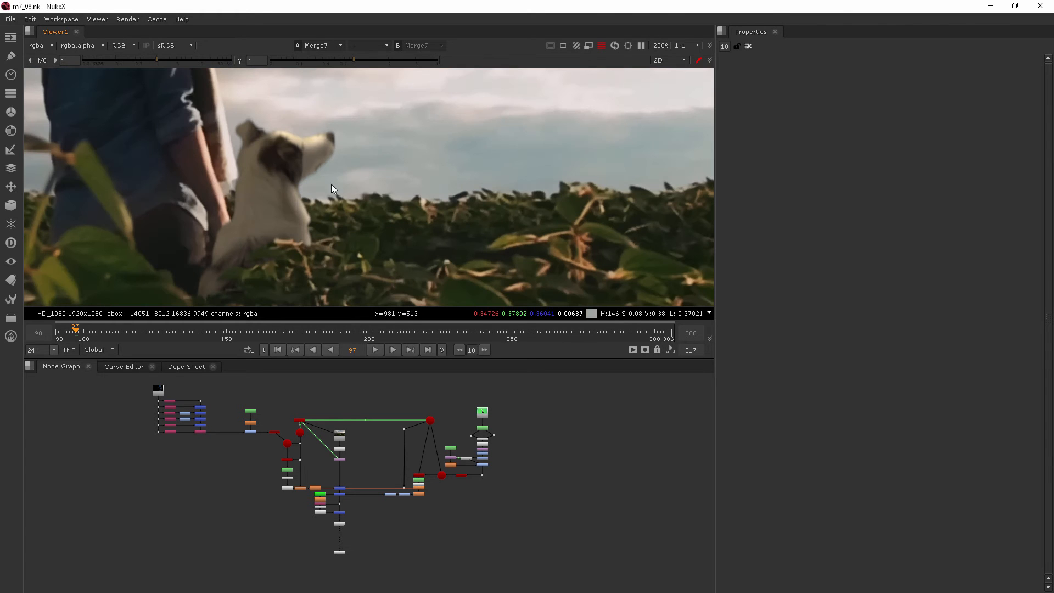
mouse_move(356, 244)
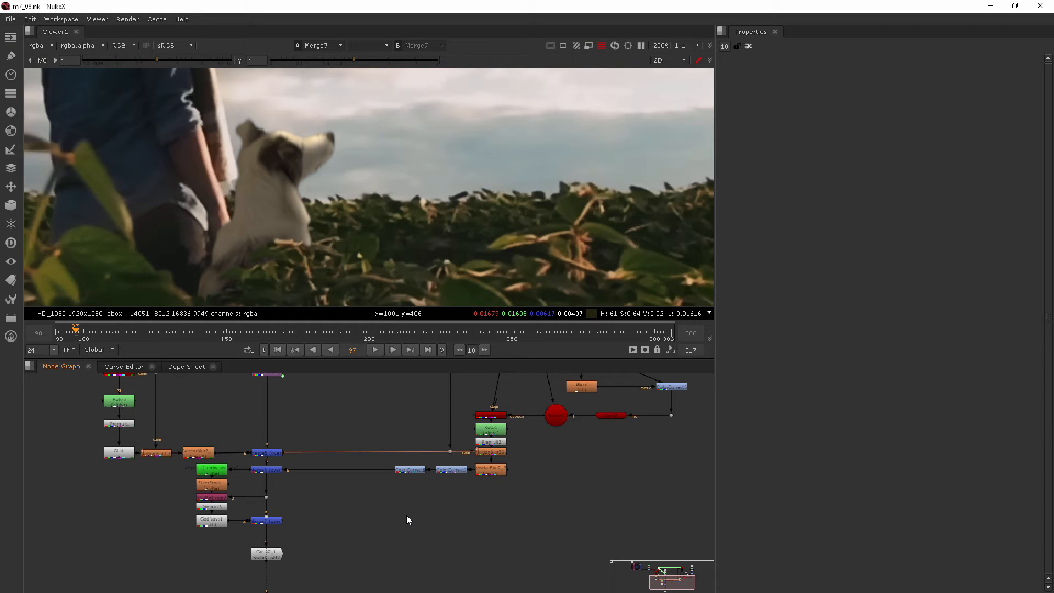
mouse_move(516, 465)
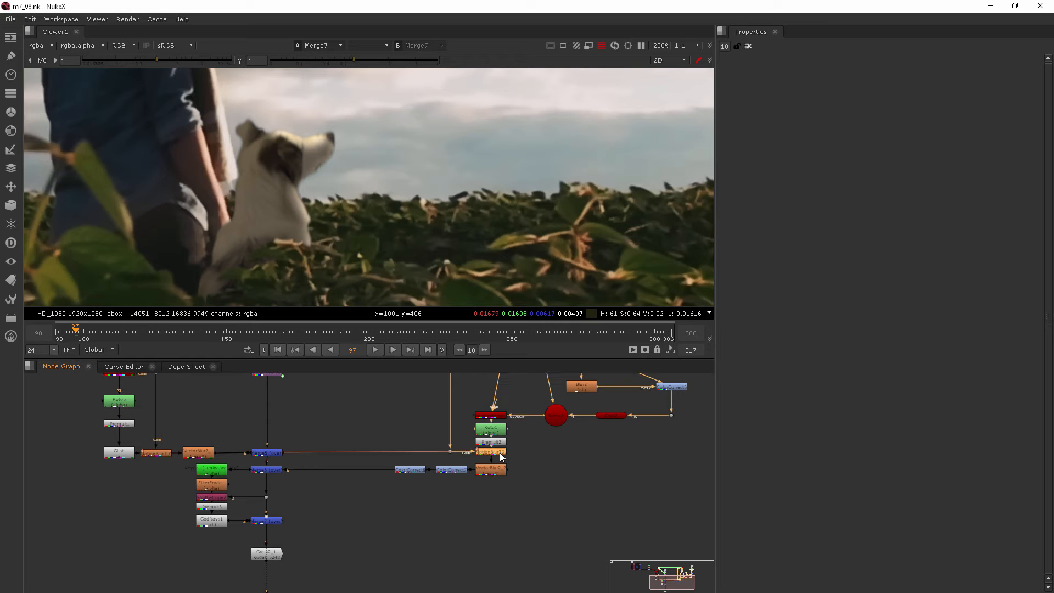
Drag MotionBlur3D1 and VectorBlur down to free space beneath Premult2
click(491, 456)
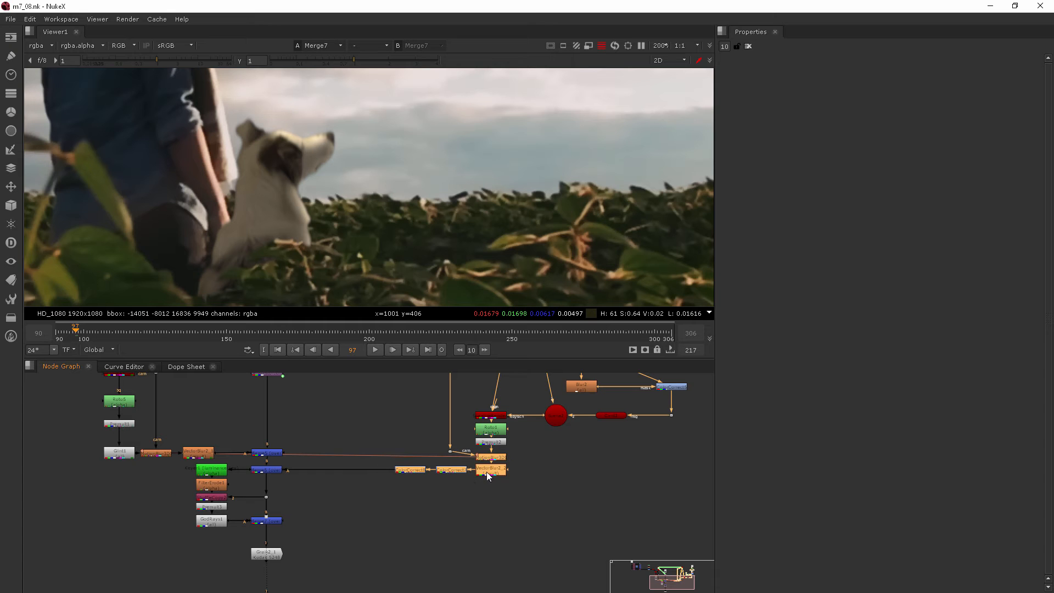
drag(490, 463, 491, 484)
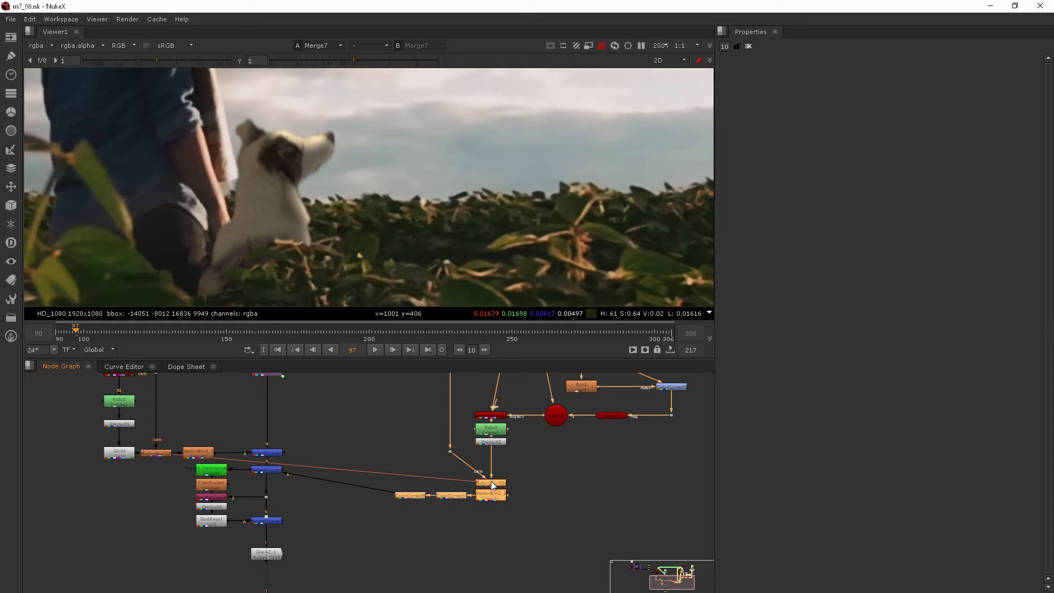
mouse_move(167, 488)
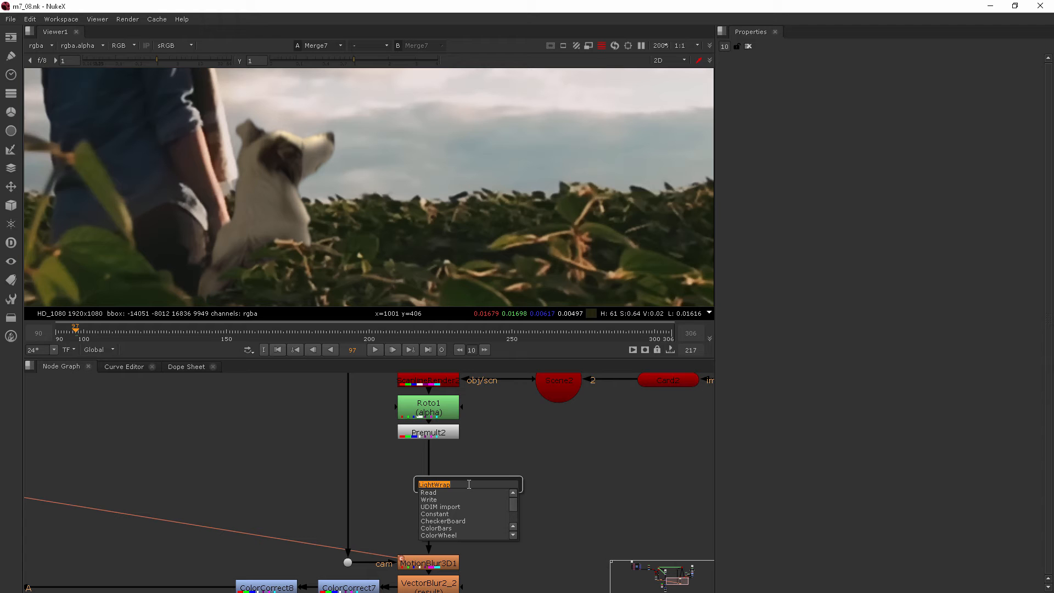
Create LightWrap1 and drop it onto the pipe from Premult2 to MotionBlur3D1
text(li)
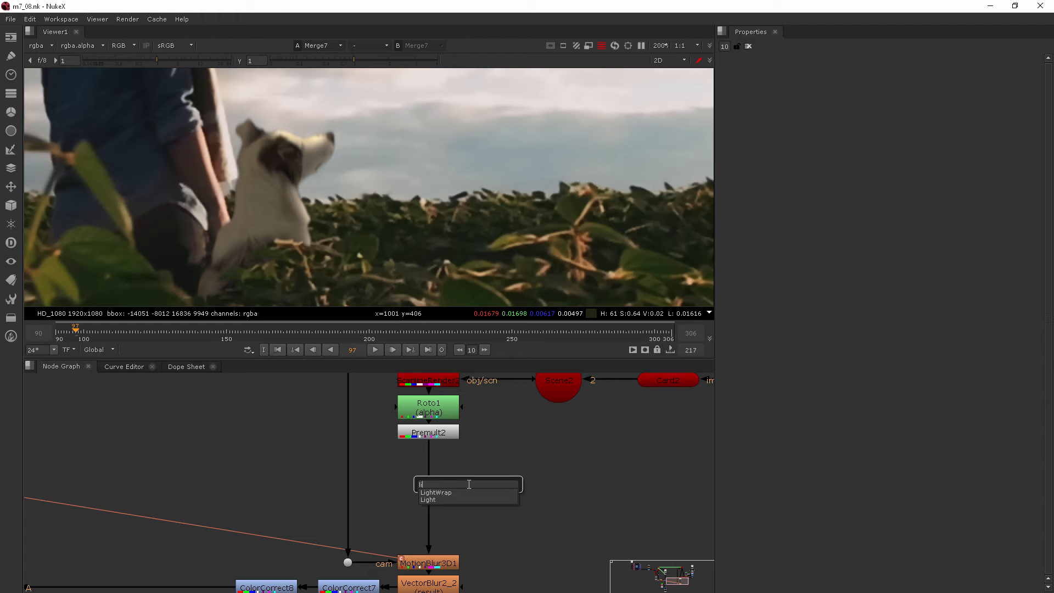
click(434, 492)
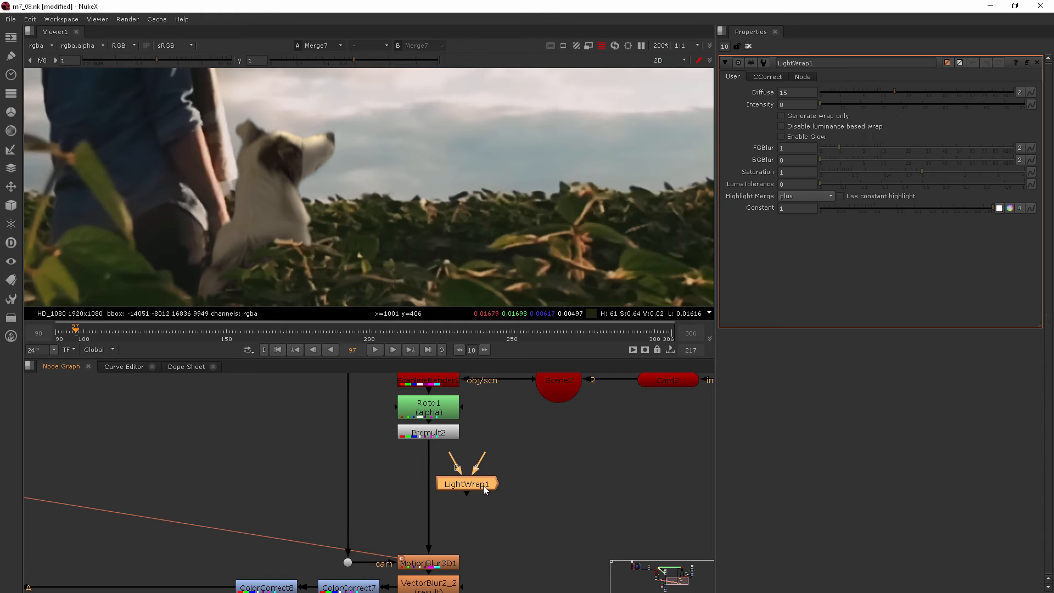
drag(466, 483, 428, 489)
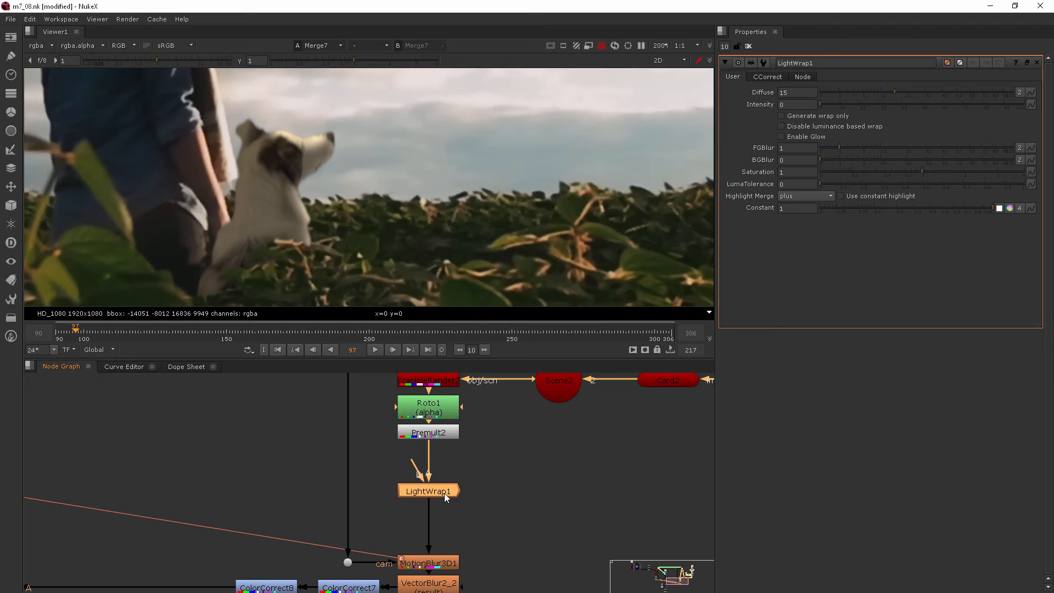
mouse_move(431, 422)
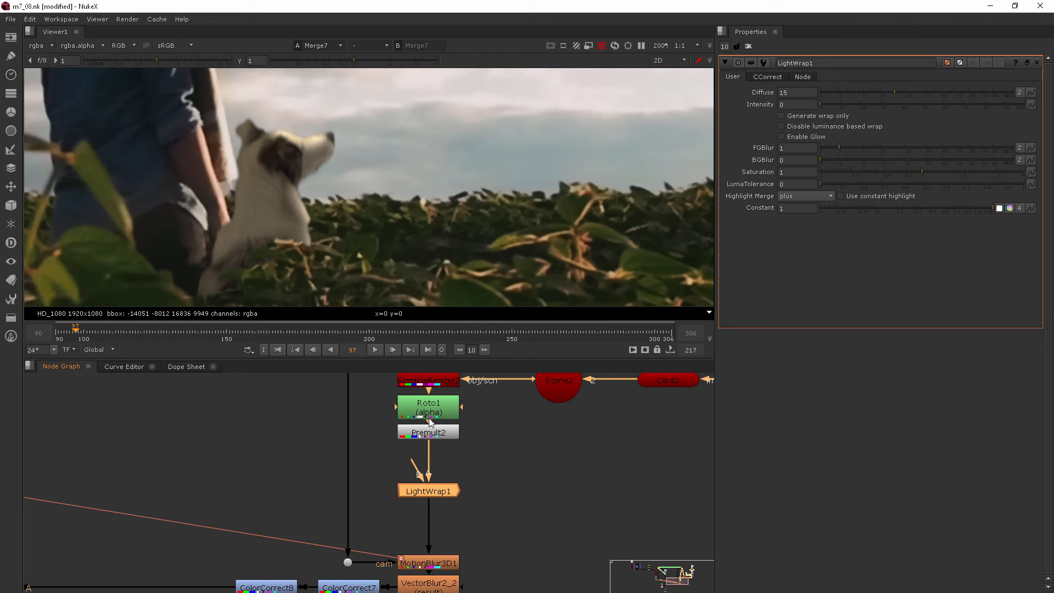
mouse_move(444, 427)
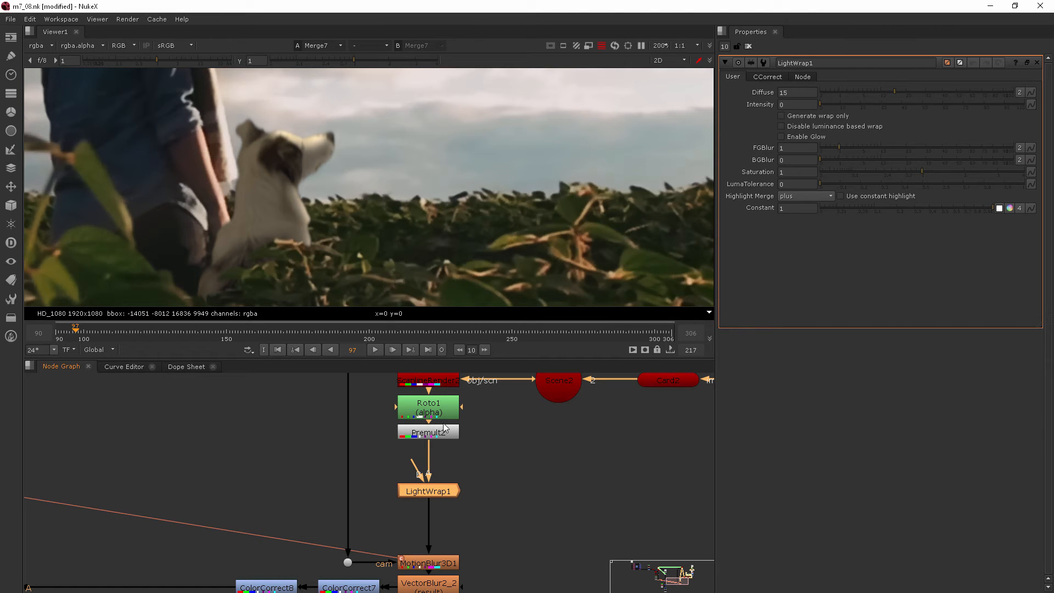
mouse_move(438, 453)
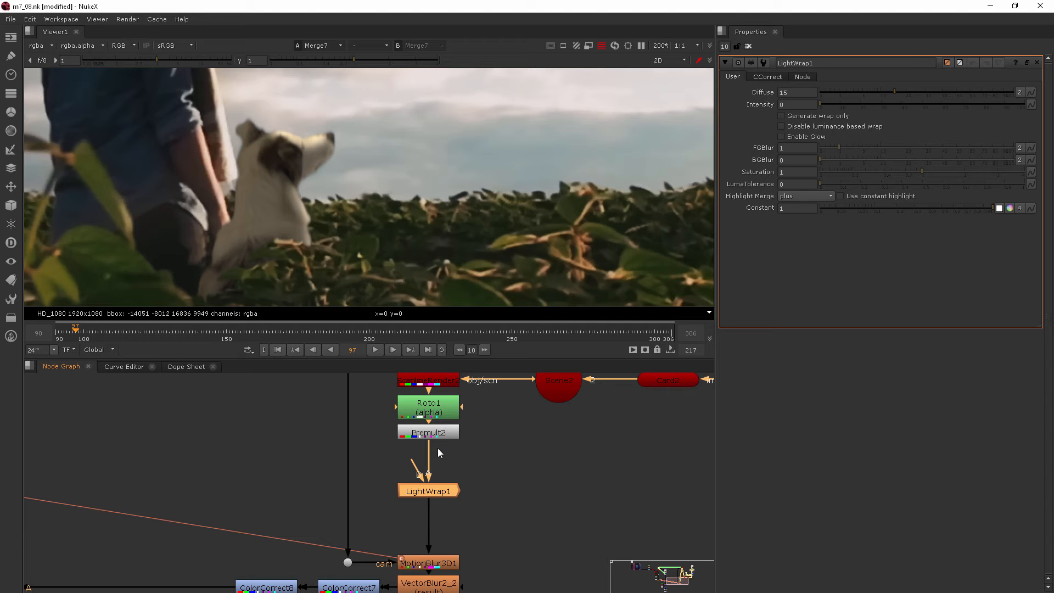
mouse_move(283, 194)
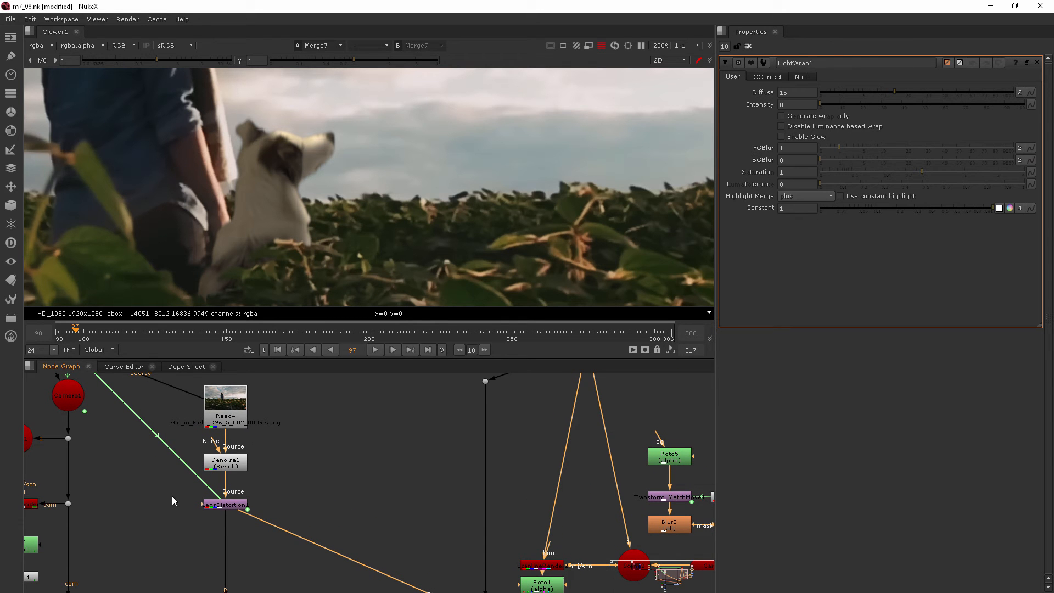
mouse_move(256, 505)
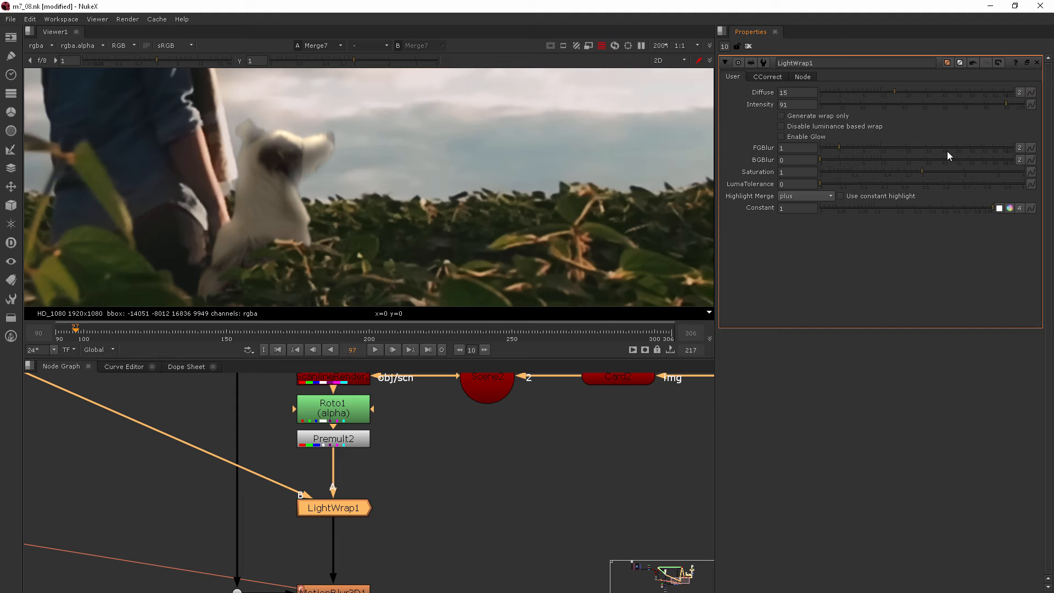
mouse_move(688, 139)
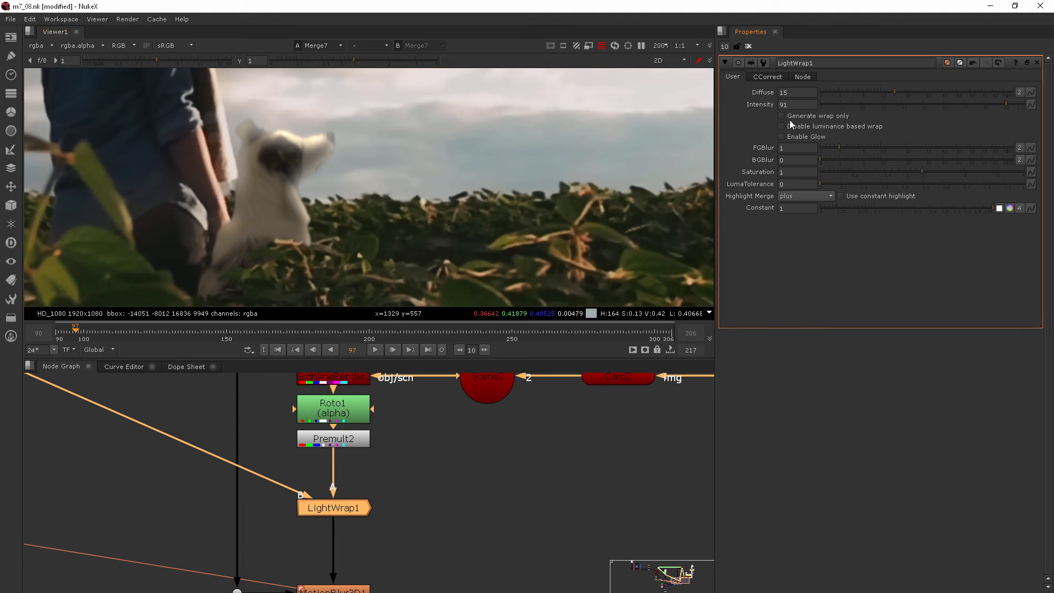
Try LightWrap1's wrap-only preview, luminance wrap and glow, leaving each turned off
click(780, 116)
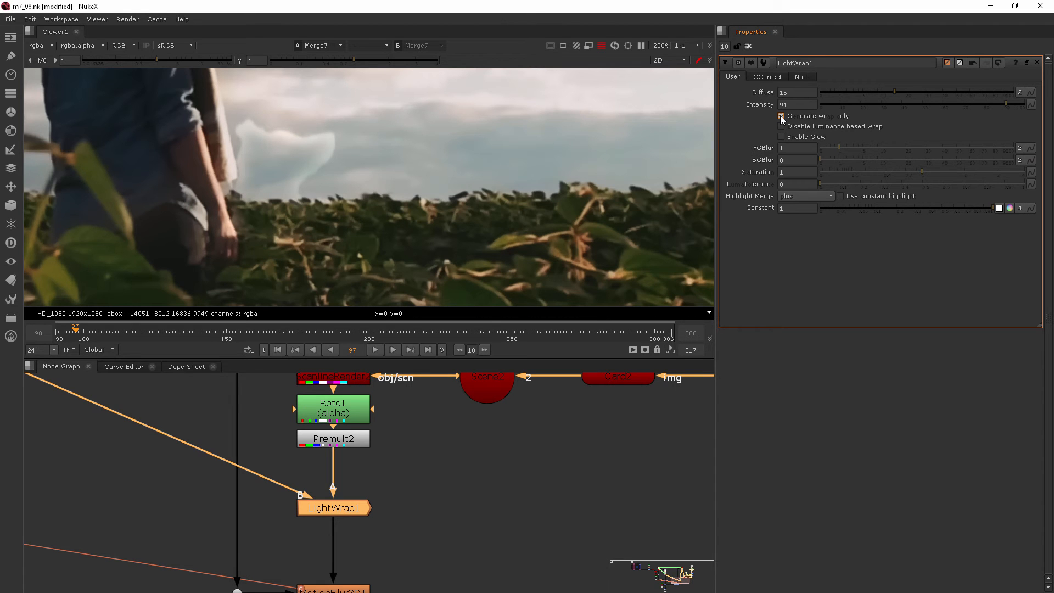
click(780, 115)
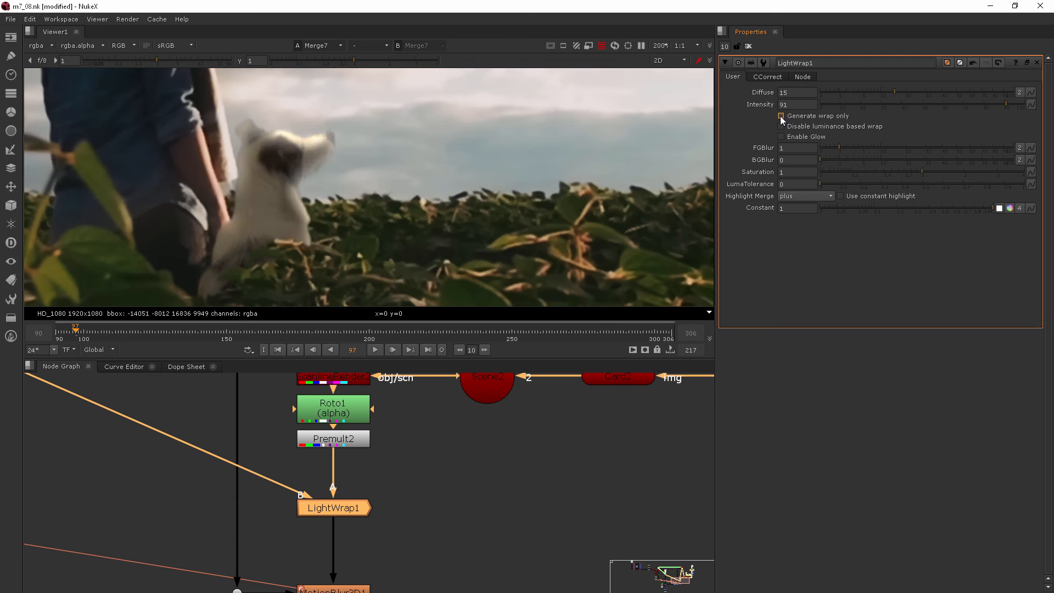
click(780, 126)
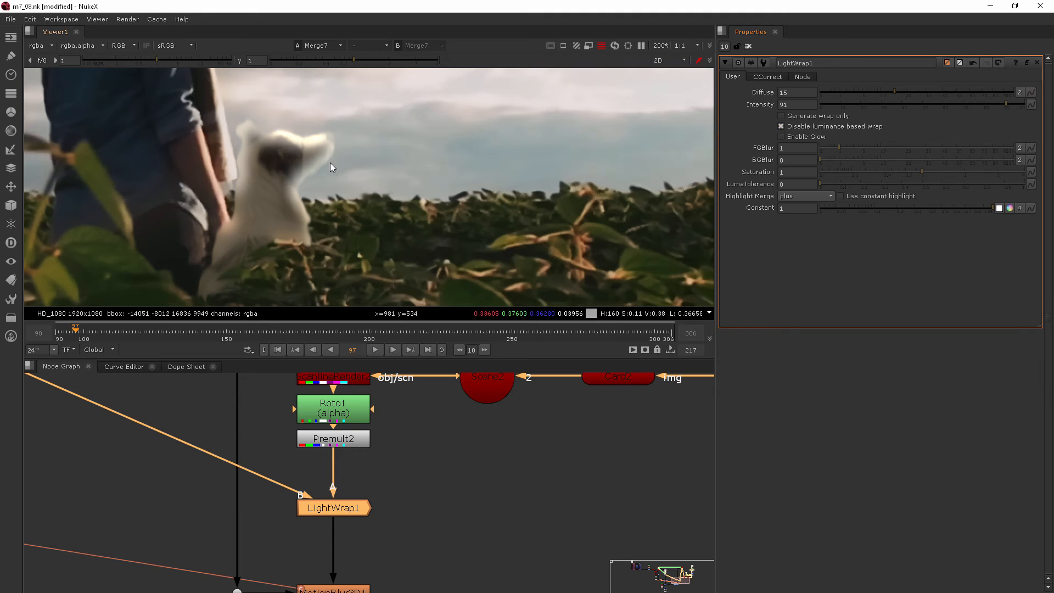
mouse_move(382, 209)
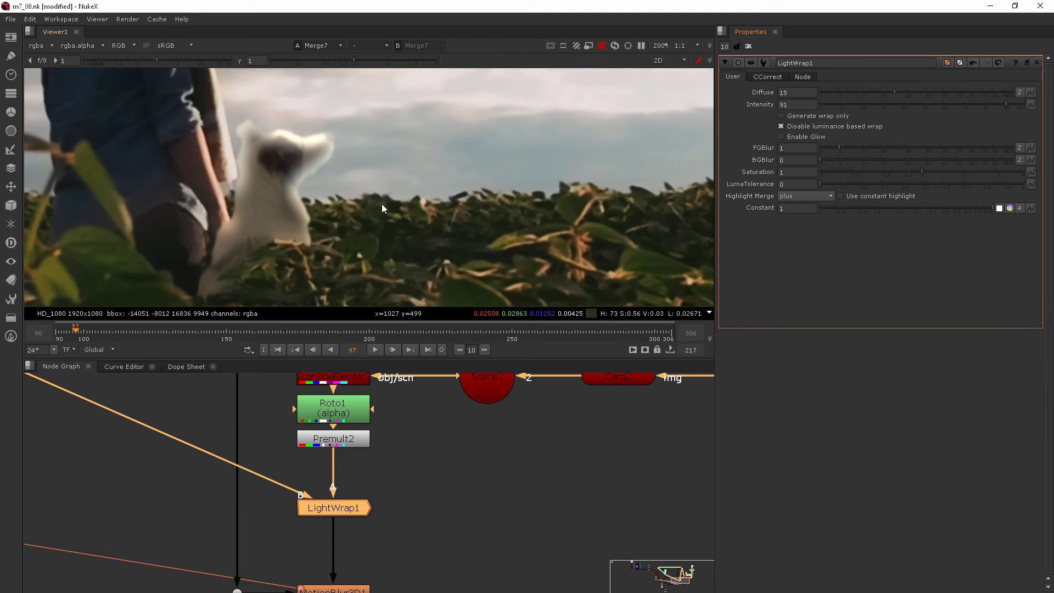
mouse_move(393, 154)
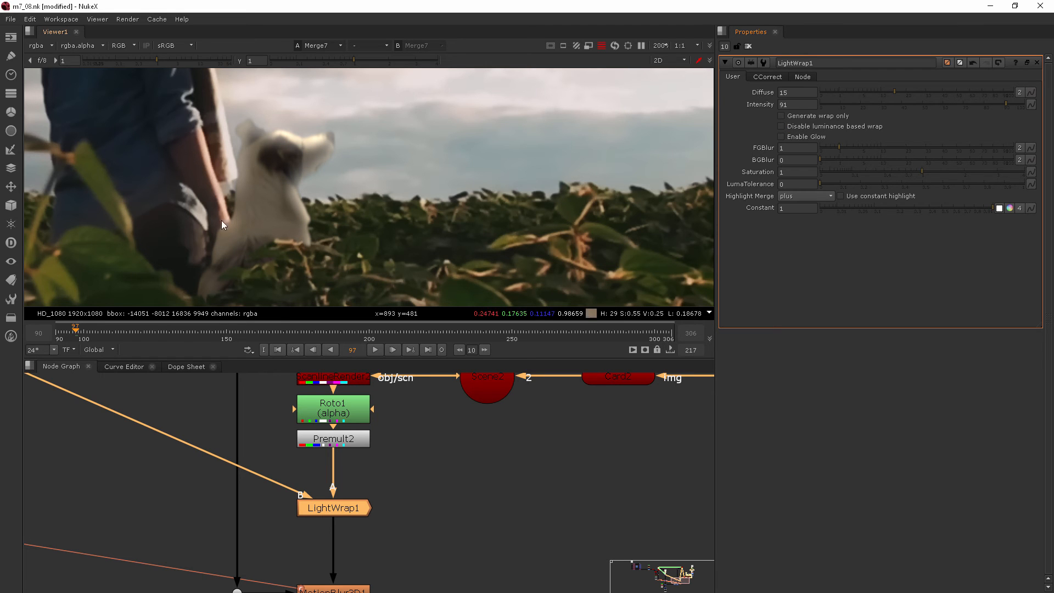
mouse_move(414, 322)
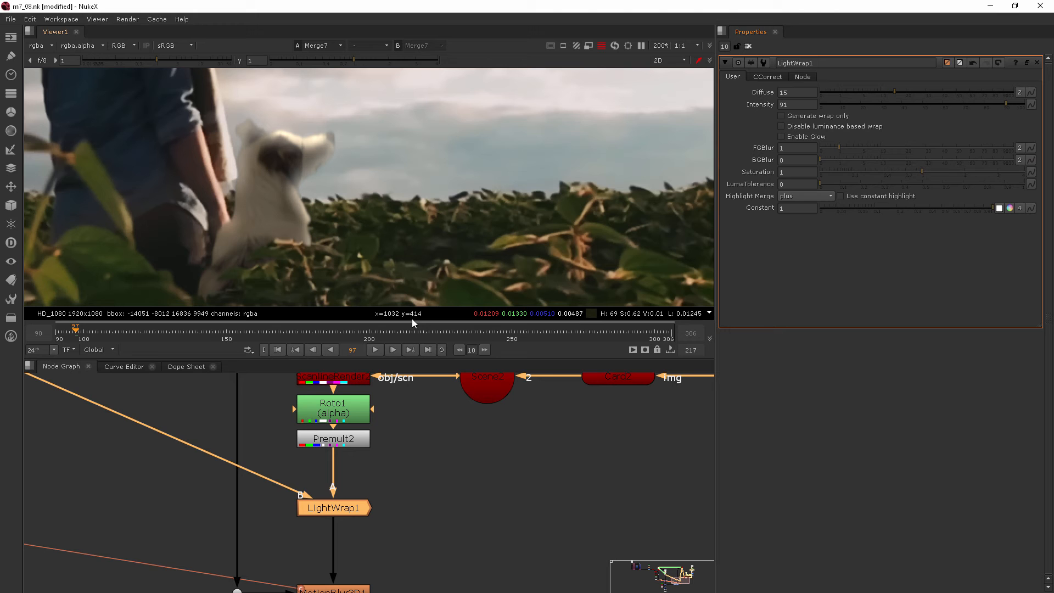
click(779, 136)
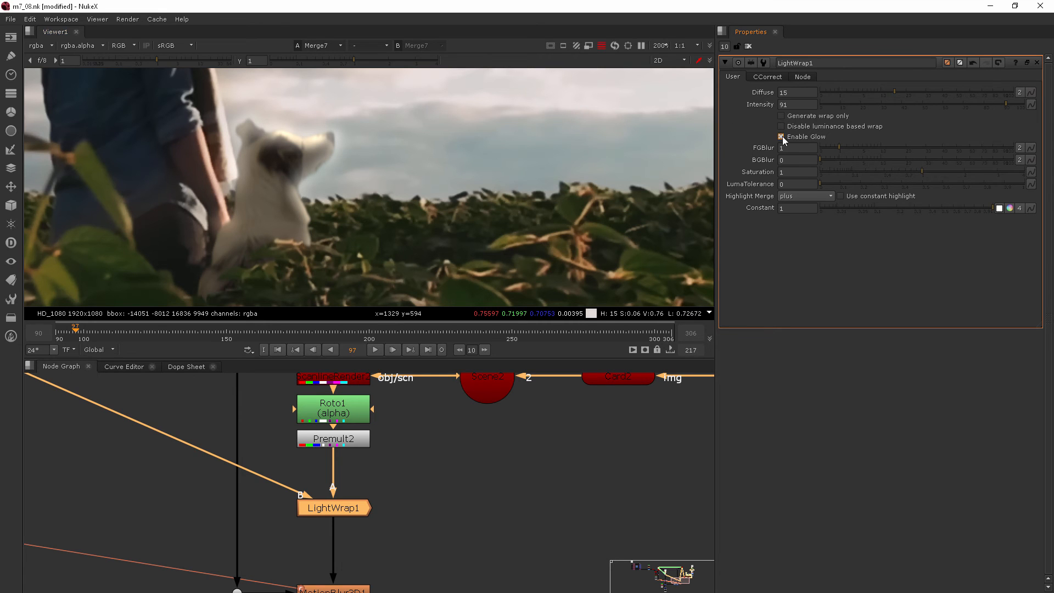
mouse_move(781, 136)
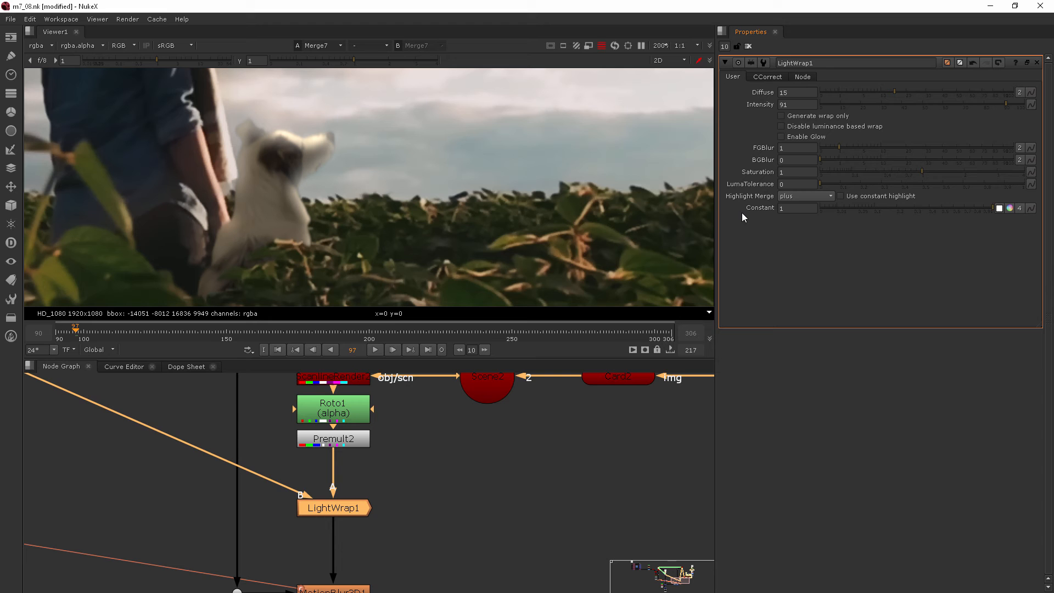
mouse_move(760, 234)
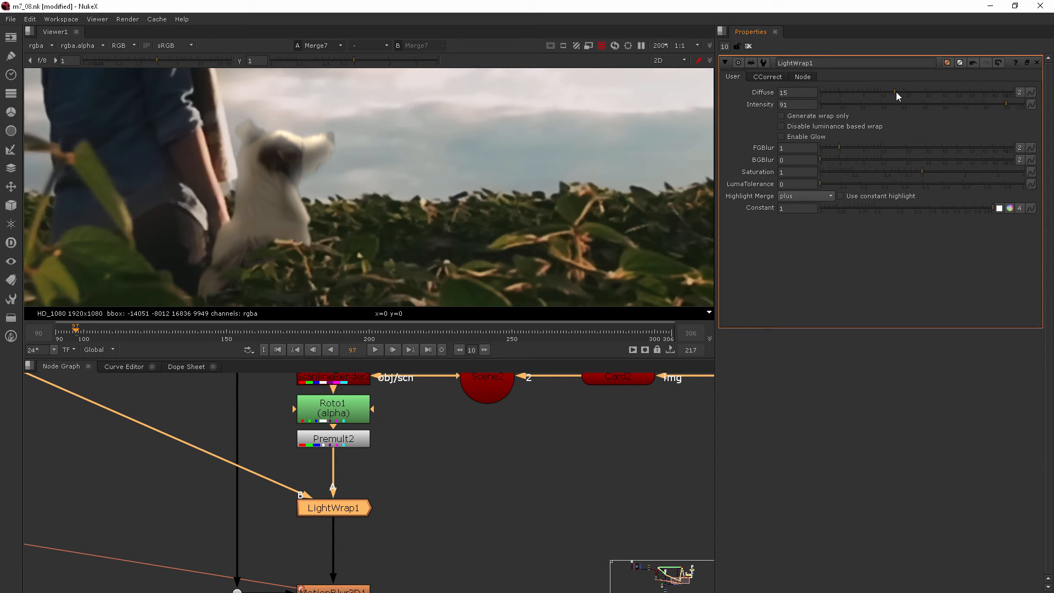
mouse_move(1014, 122)
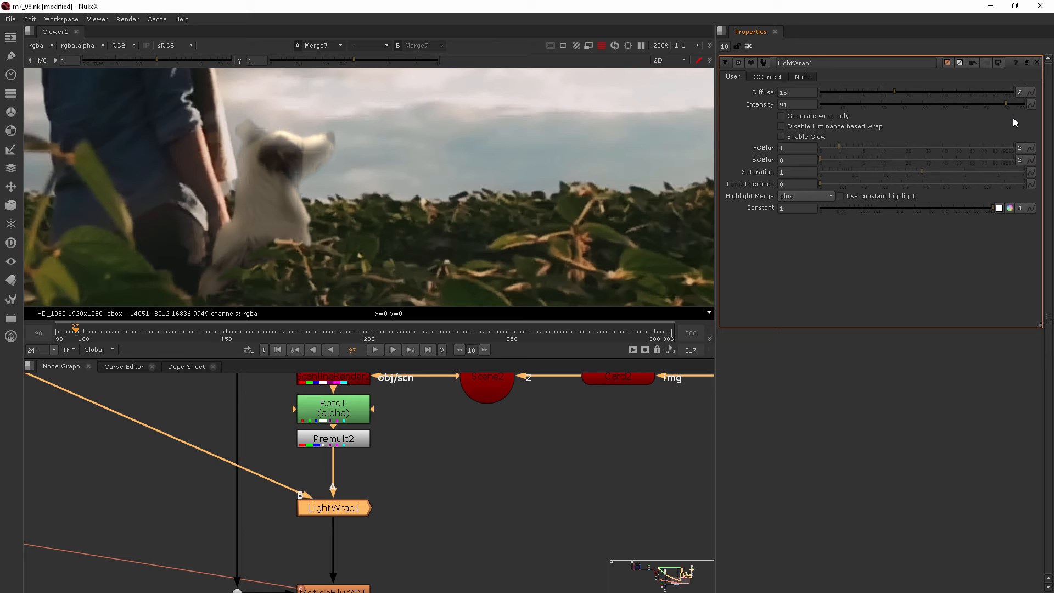
mouse_move(628, 168)
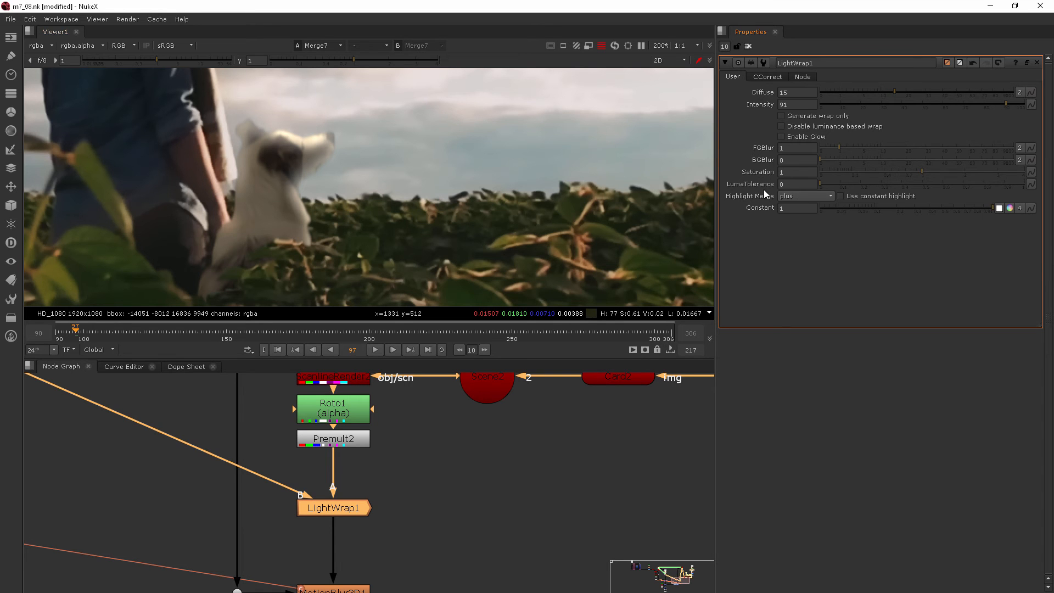
mouse_move(818, 180)
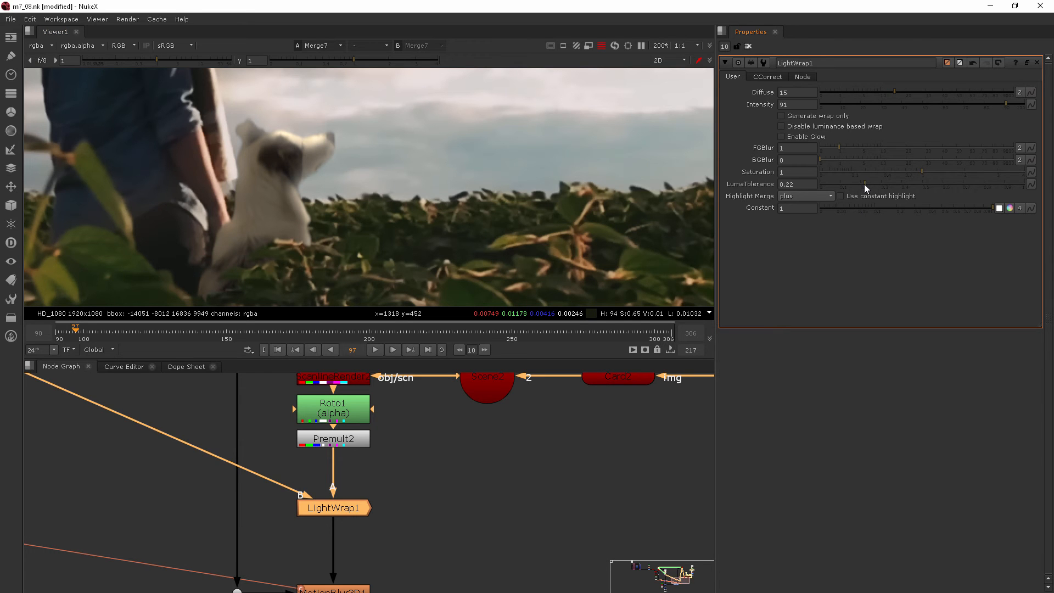
mouse_move(891, 187)
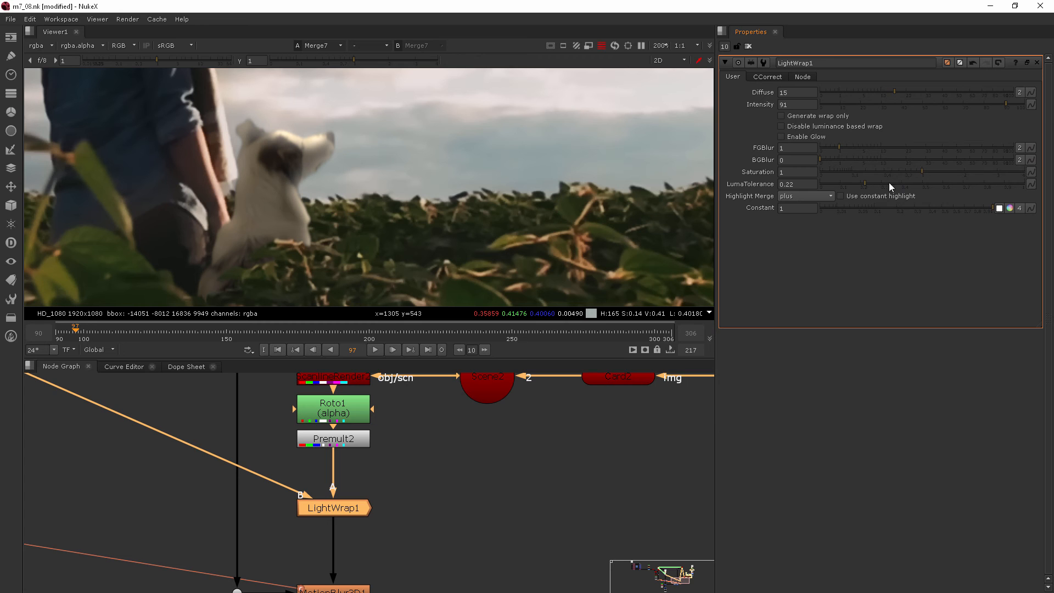
Set LightWrap1 luma tolerance to 0.375 and ease intensity through 53.5, 75.5, 87 to 85.5
drag(860, 184, 894, 184)
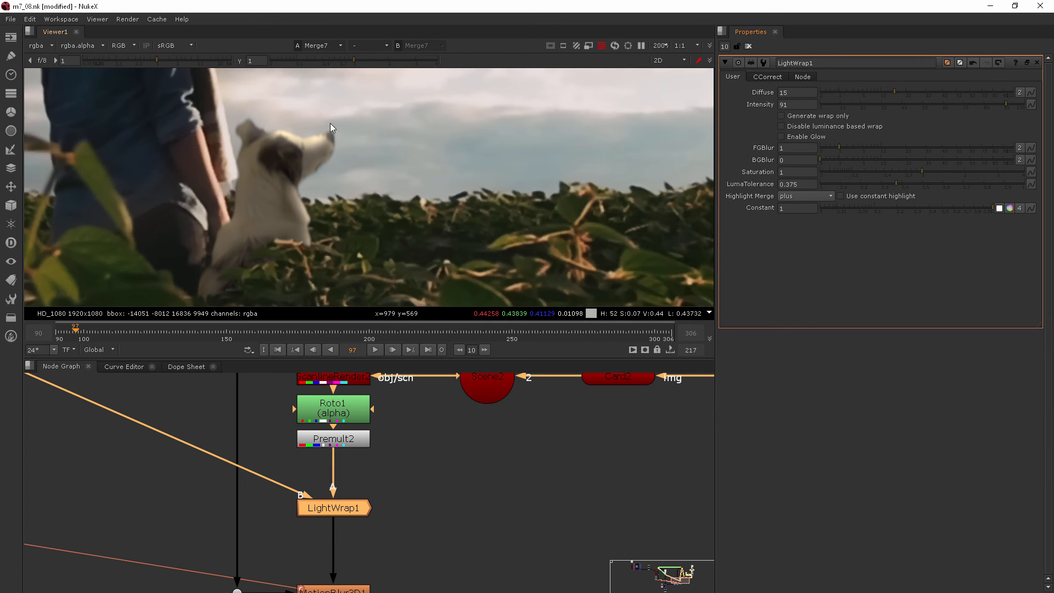
mouse_move(341, 125)
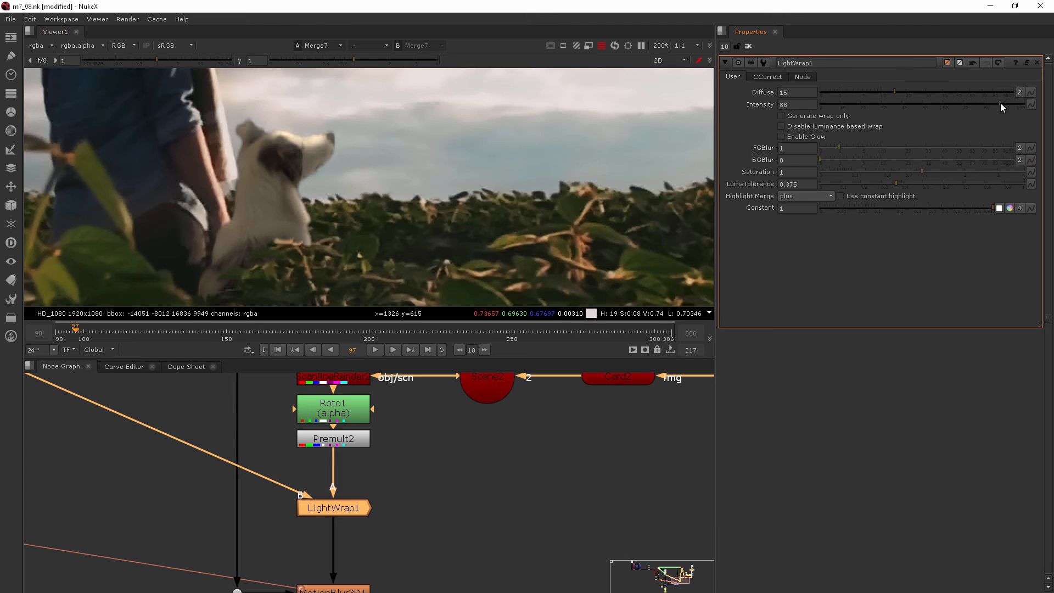
drag(1001, 107, 881, 108)
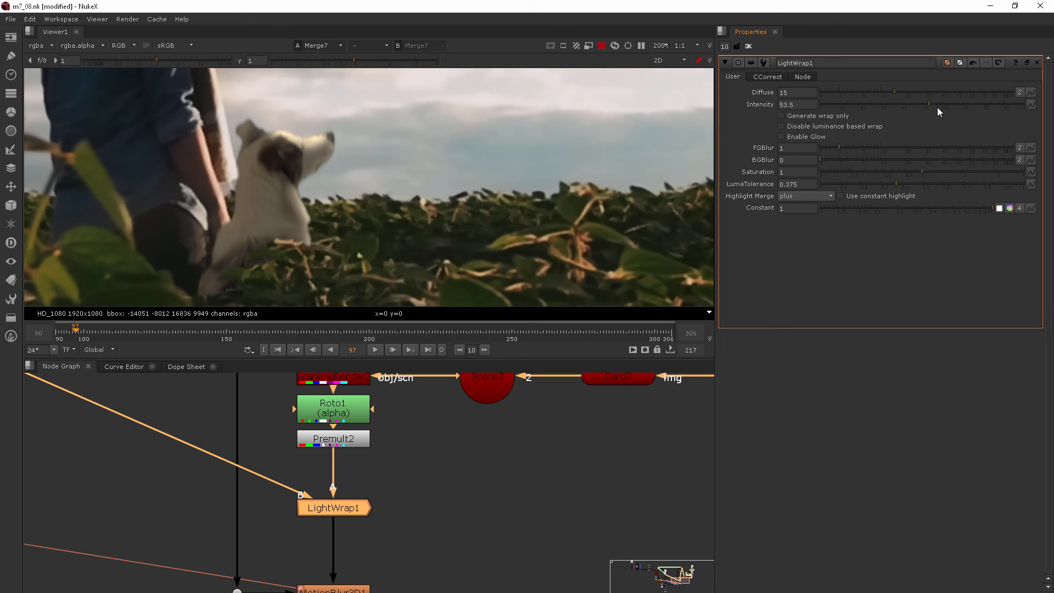
drag(938, 104, 974, 105)
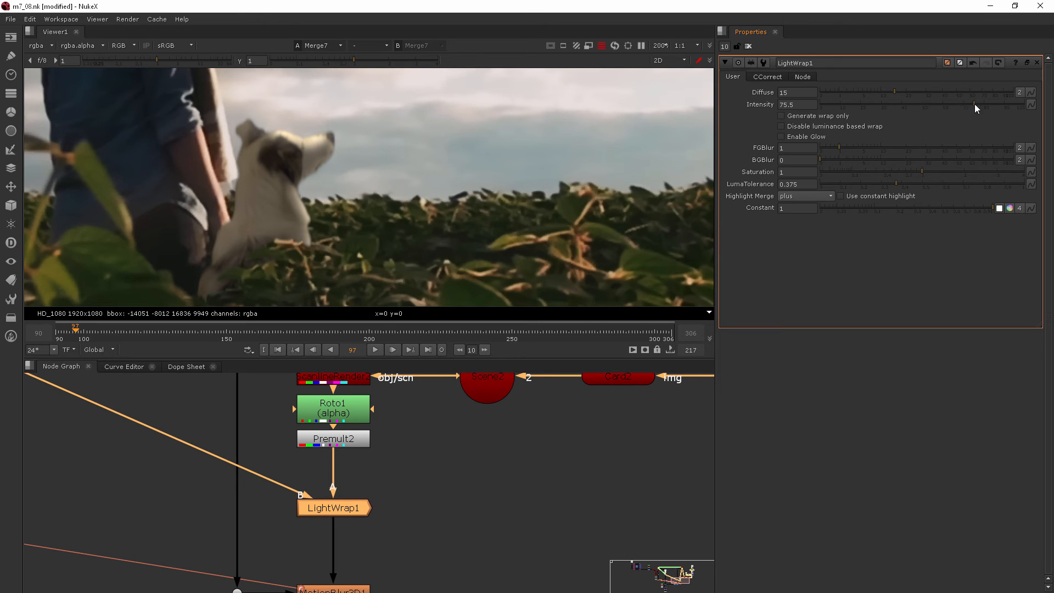
drag(975, 104, 997, 110)
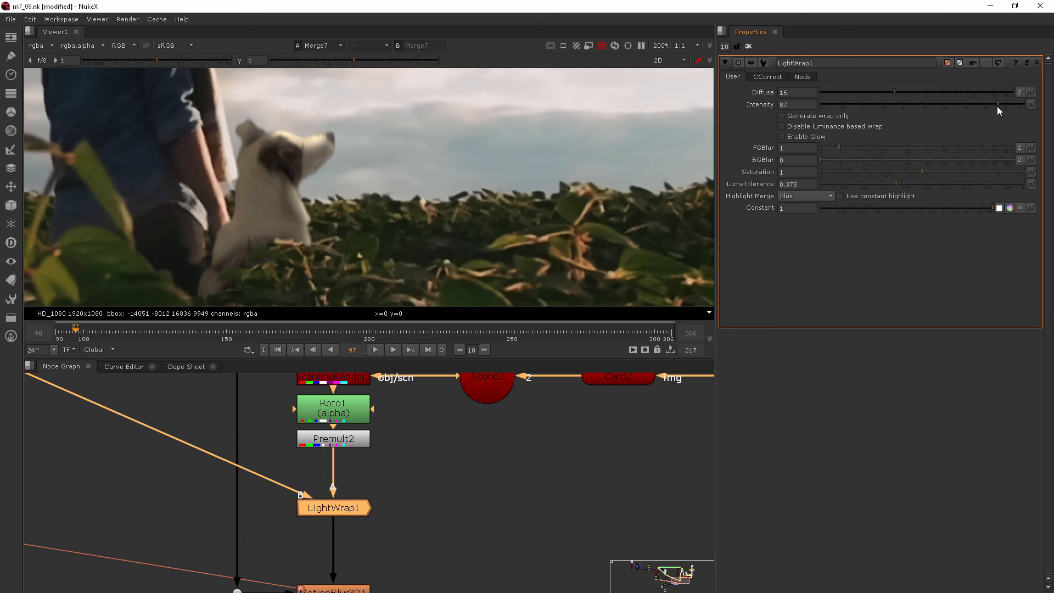
drag(998, 104, 995, 104)
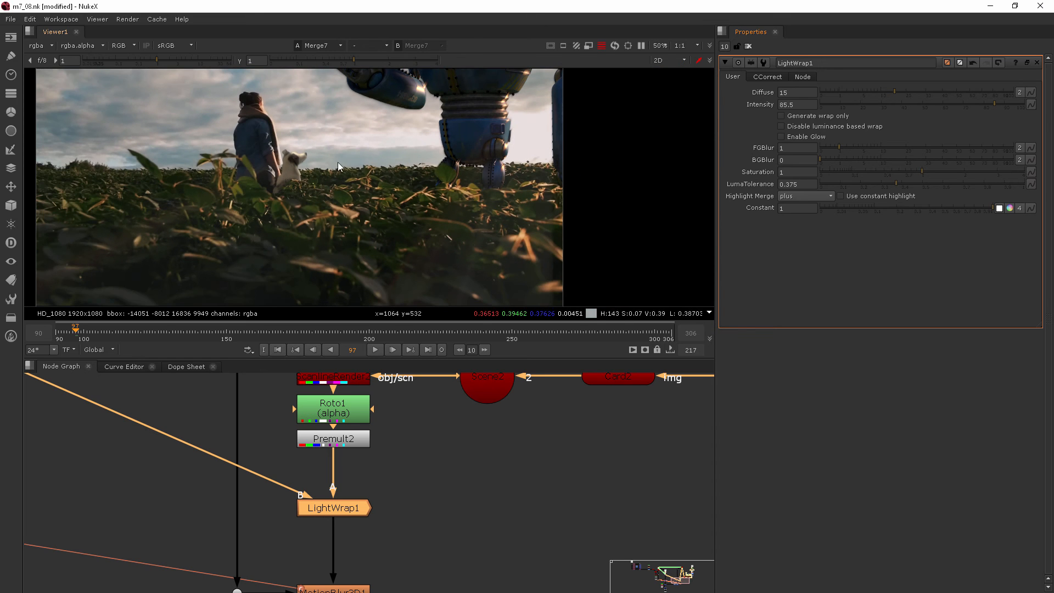
Zoom the Viewer out to review the wider robot-and-dog composite
scroll(down, 3)
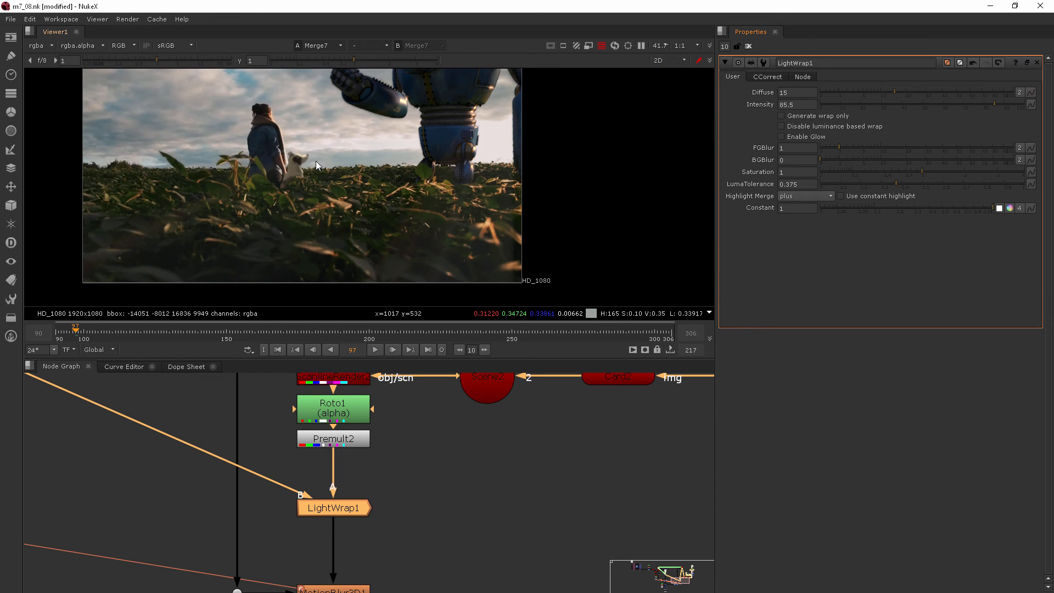
scroll(down, 3)
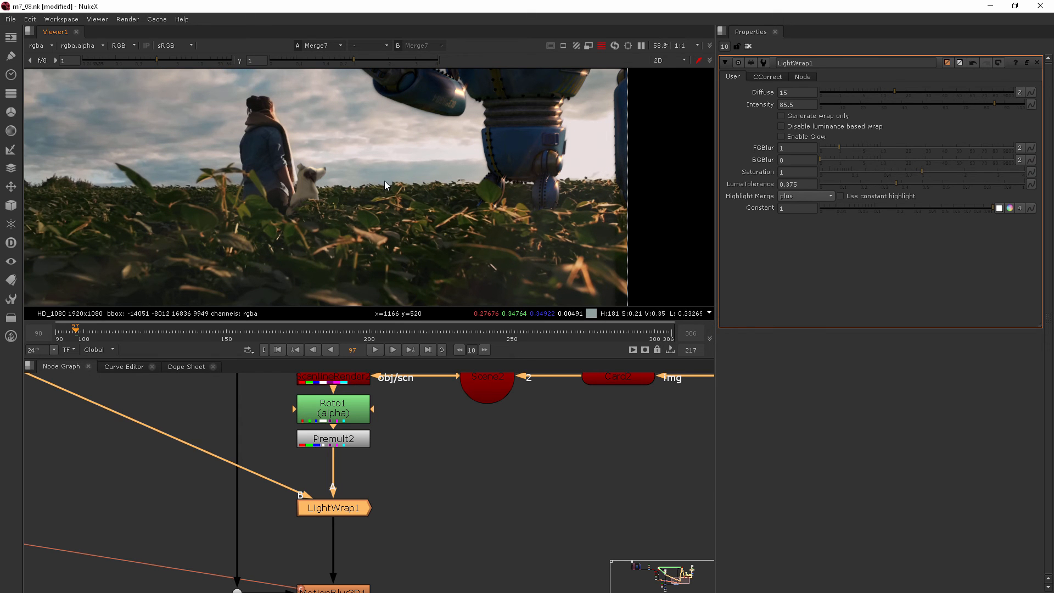
mouse_move(390, 187)
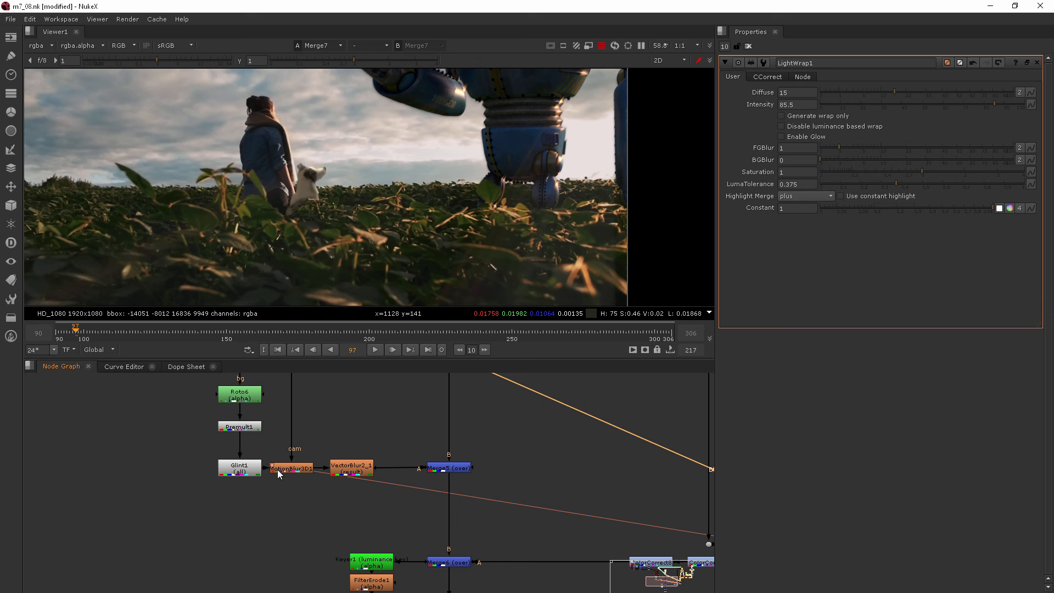
Place LightWrap2 after Premult1 and wire its B input to the LensDistortion background
click(239, 467)
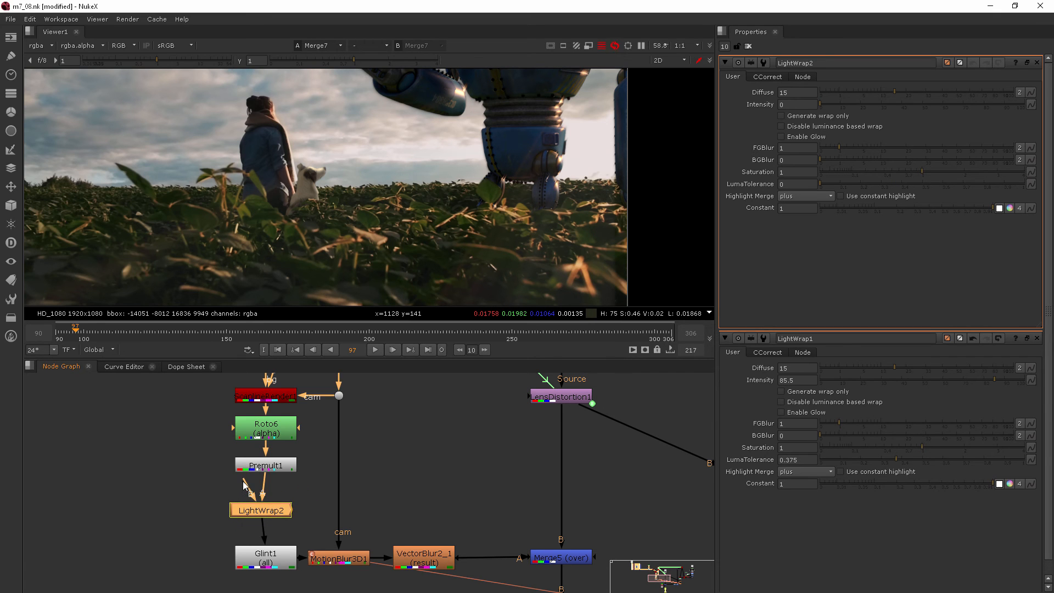
drag(261, 508, 544, 396)
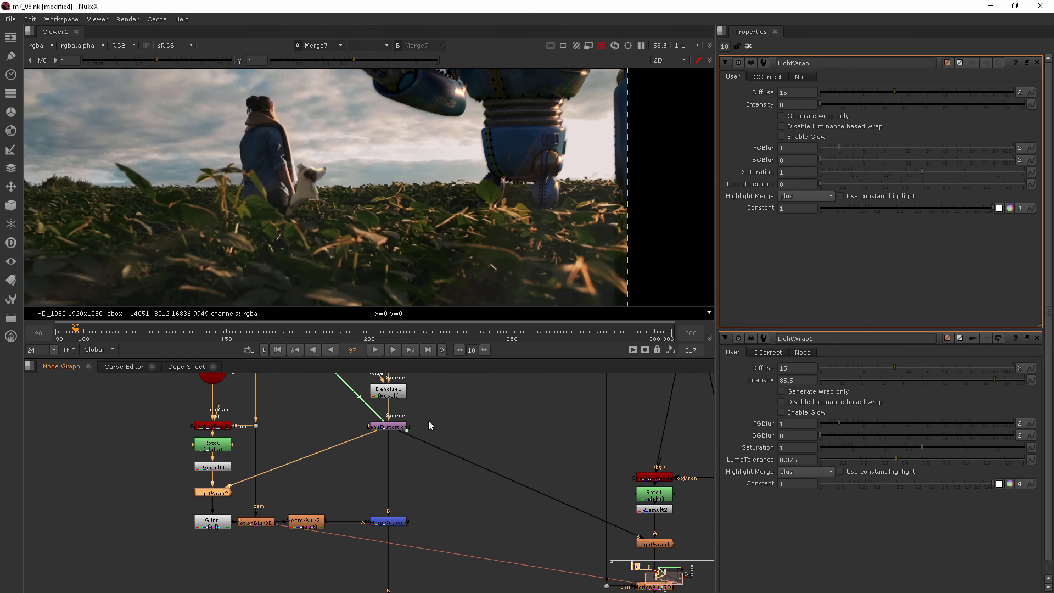
mouse_move(345, 465)
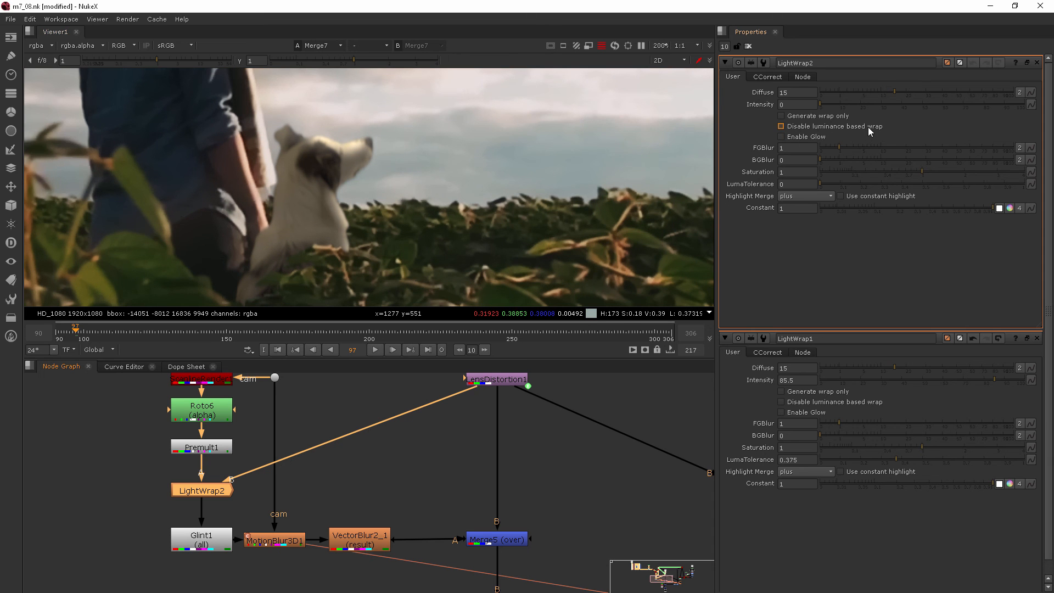
With intensity at 87, raise LightWrap2's luma tolerance to 0.4 then 0.435
scroll(down, 3)
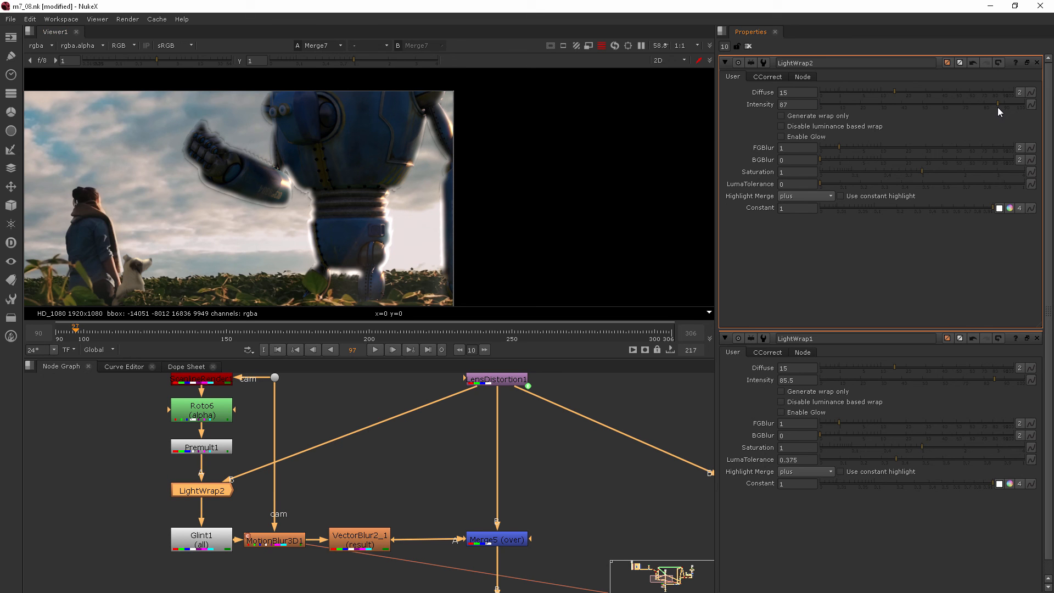
mouse_move(864, 189)
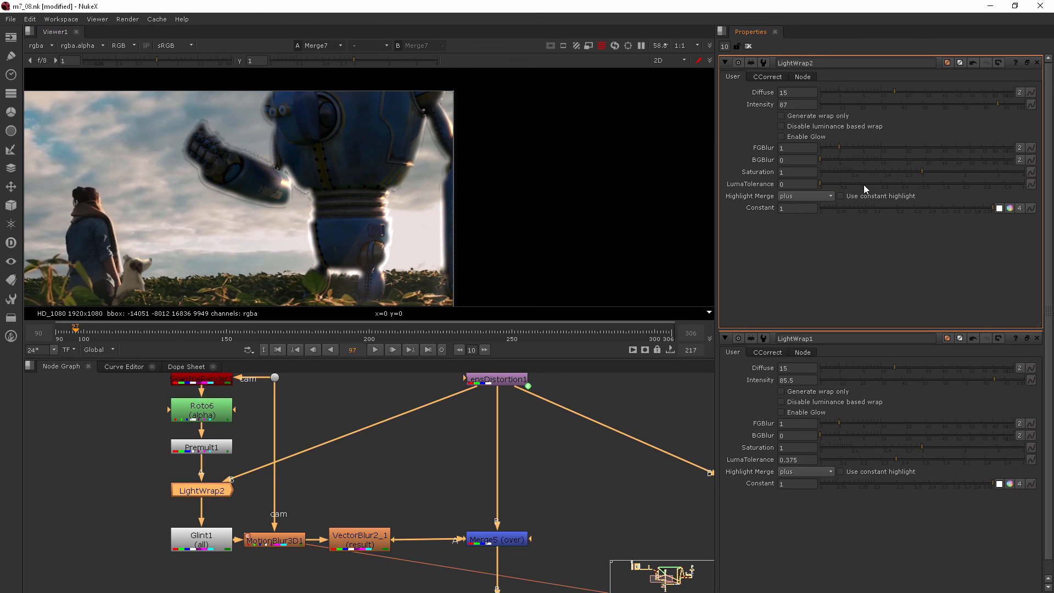
drag(817, 183, 894, 183)
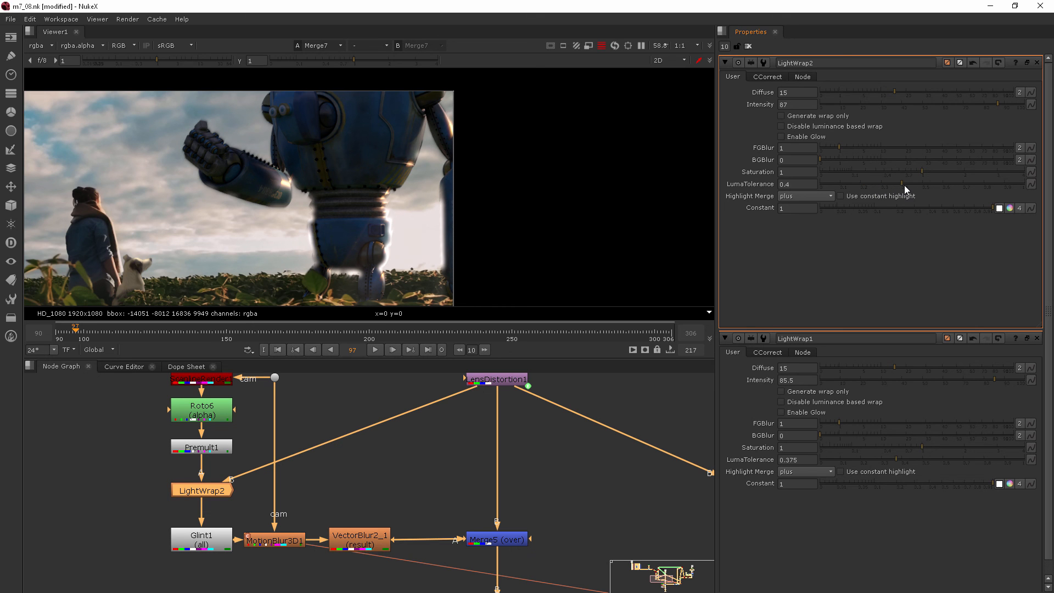
drag(892, 183, 904, 183)
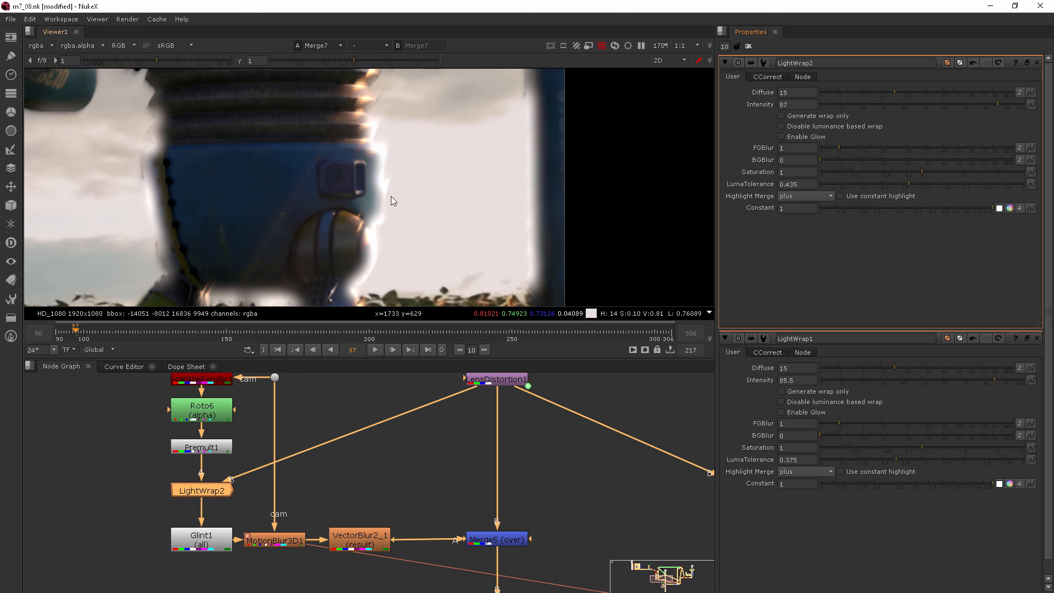
mouse_move(379, 250)
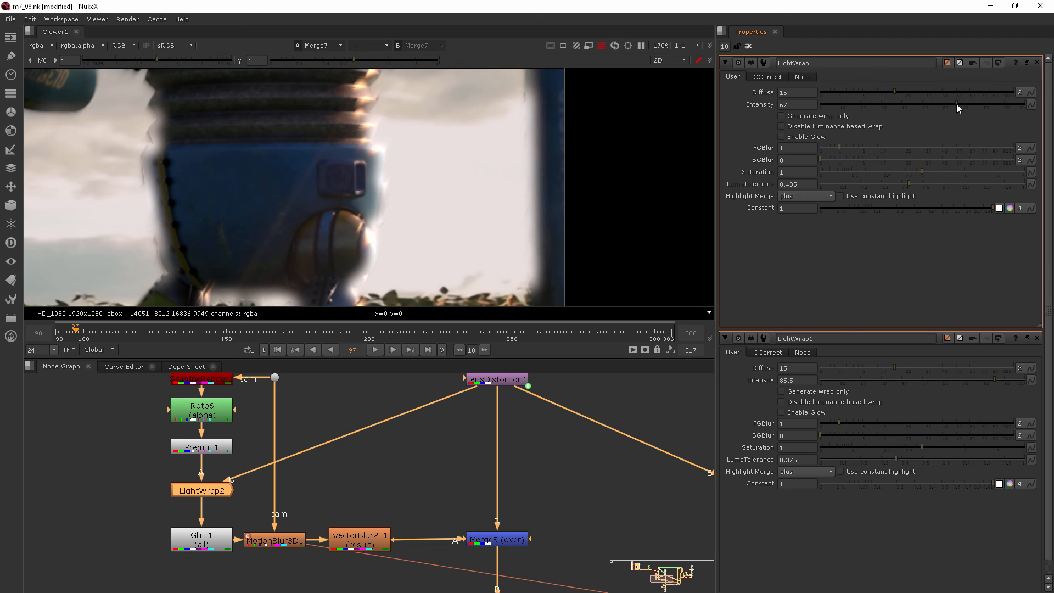
Drop LightWrap2's intensity to 35.5 and push its luma tolerance to 0.76
drag(962, 109, 918, 109)
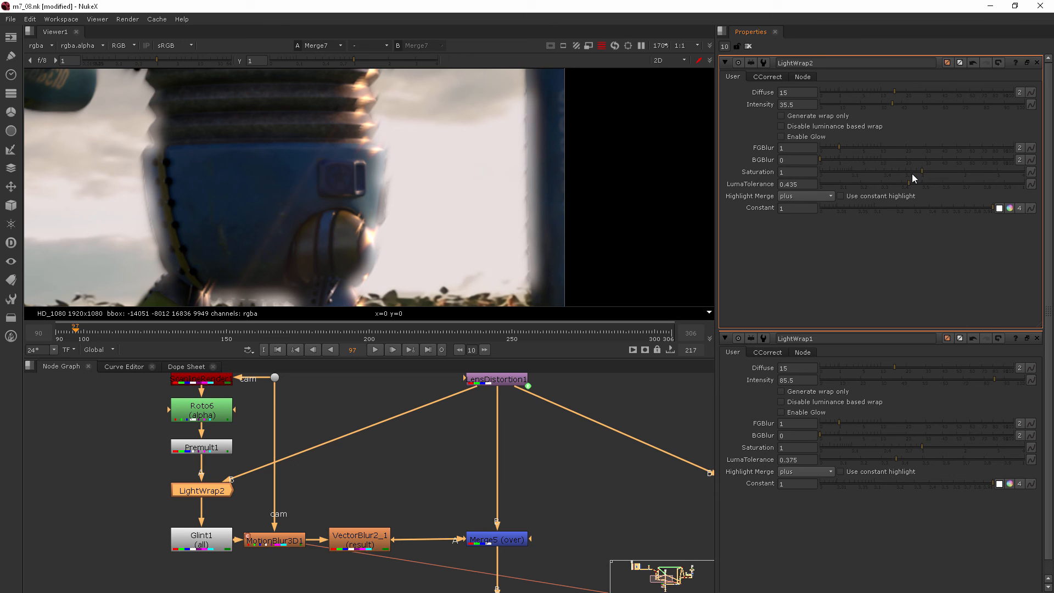
mouse_move(938, 186)
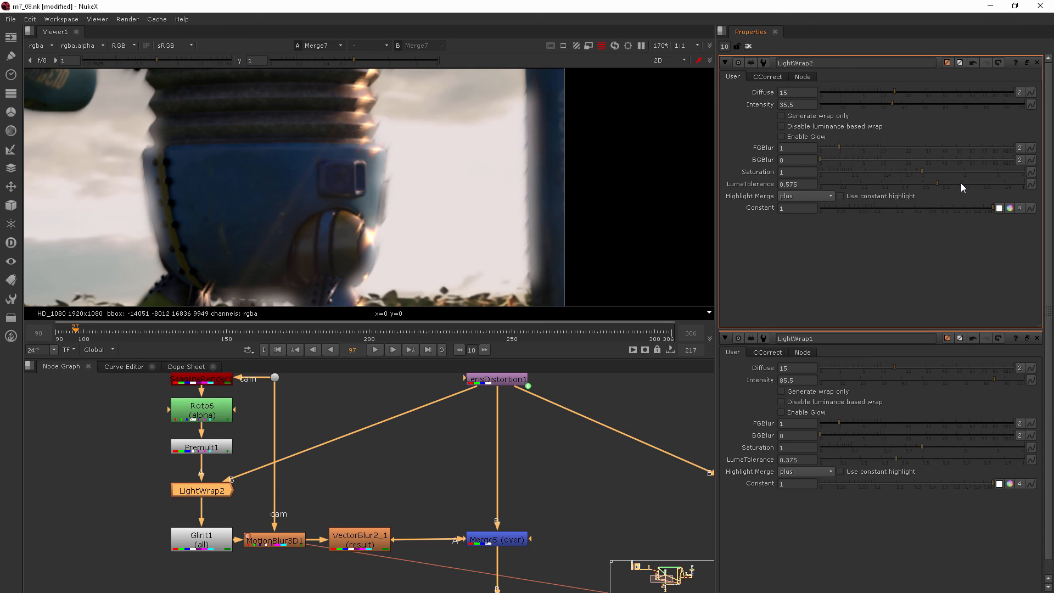
drag(935, 184, 977, 184)
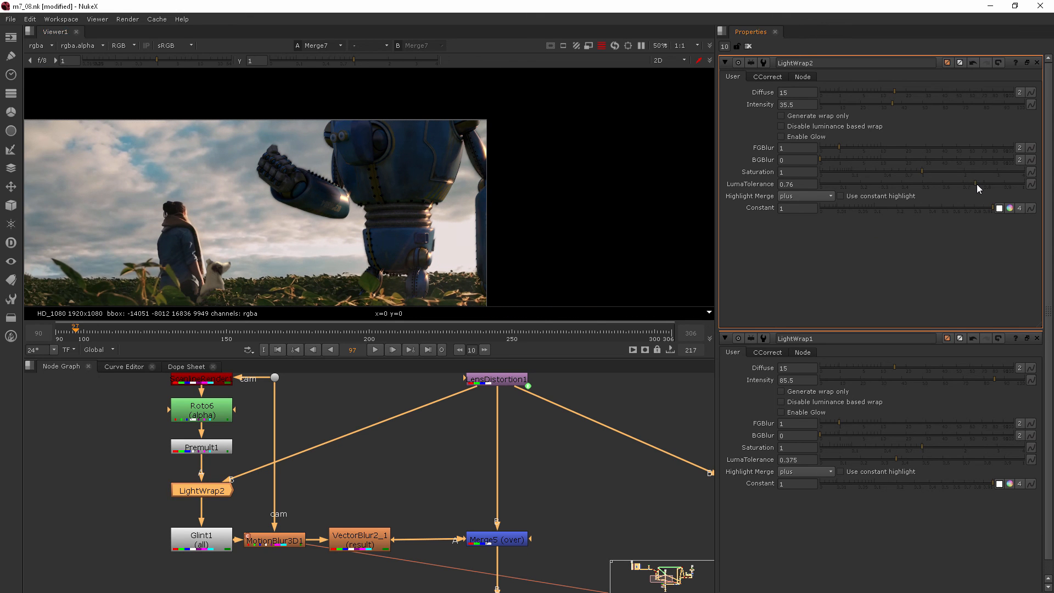
mouse_move(454, 223)
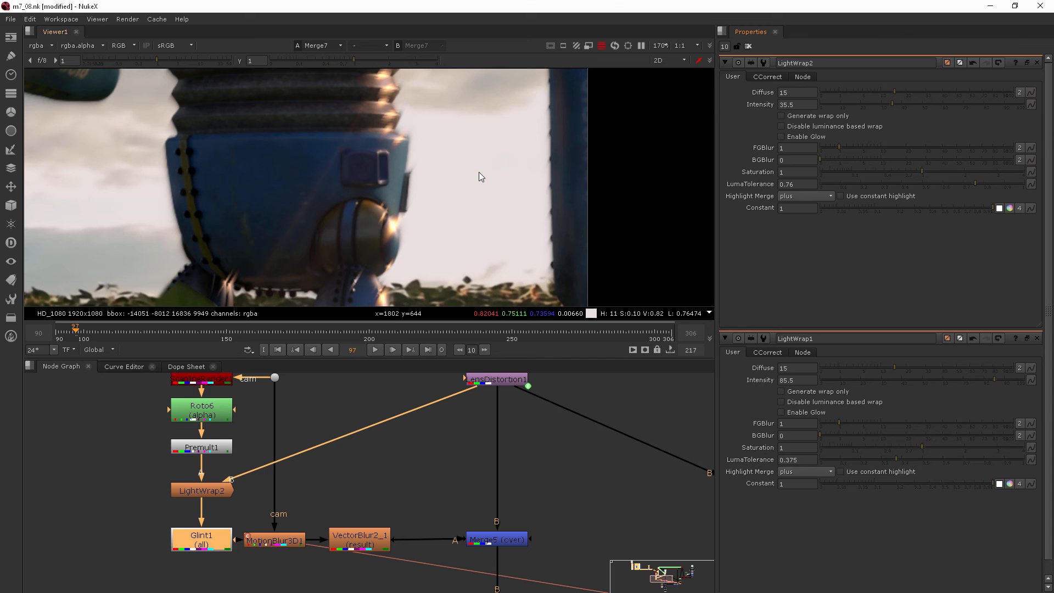
scroll(down, 3)
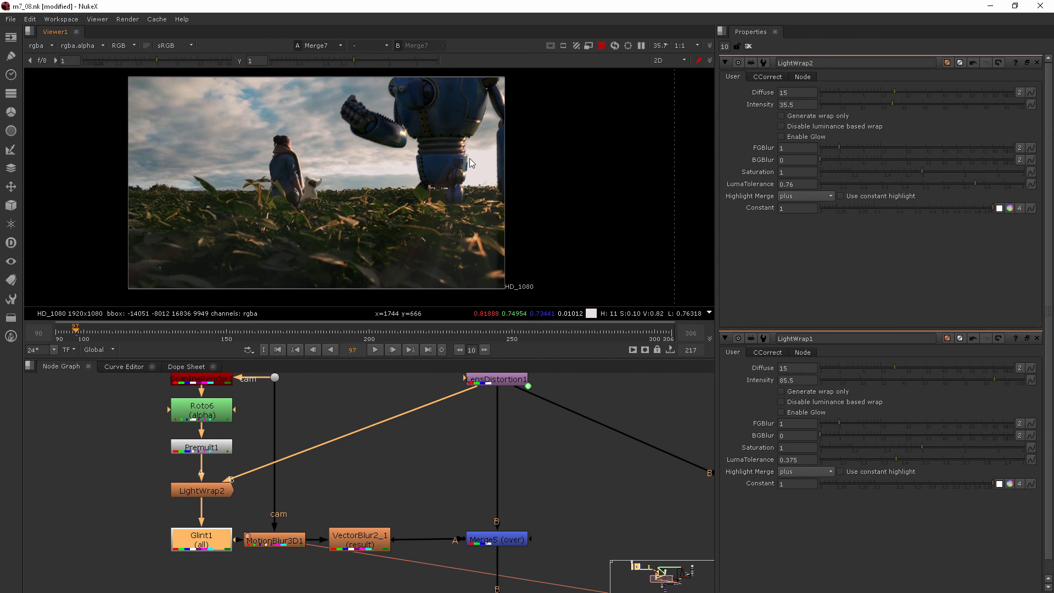
mouse_move(469, 164)
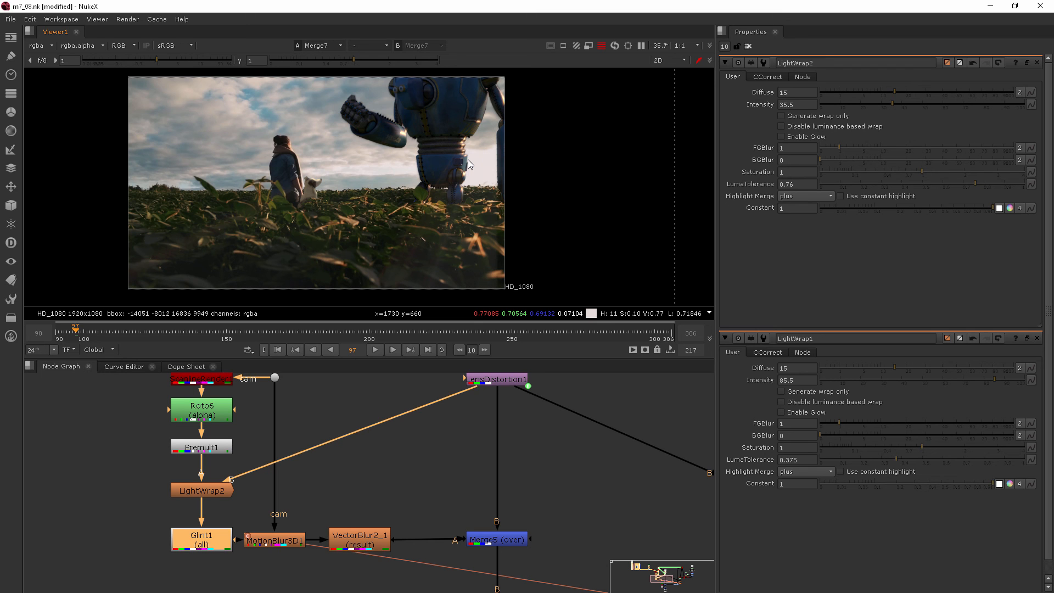